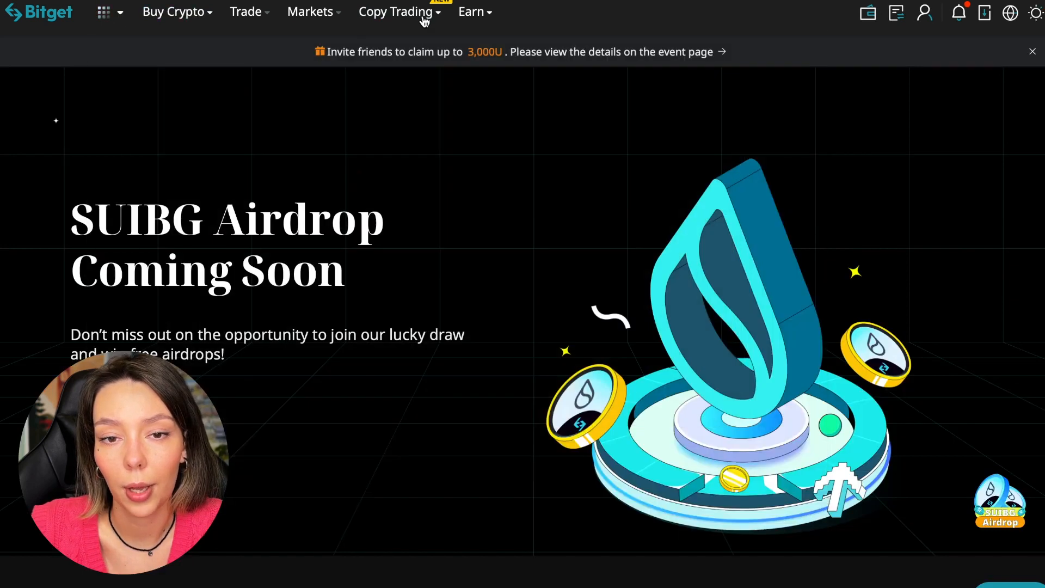
- Reveal the Copy Trading menu with futures, spot, strategy and leaderboard options
left_click(397, 11)
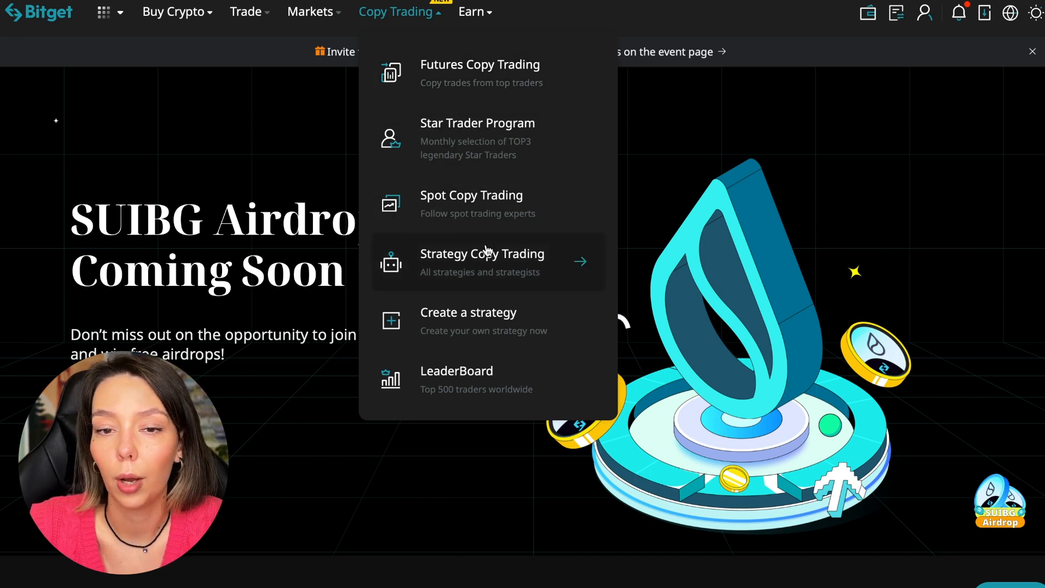
mouse_move(482, 331)
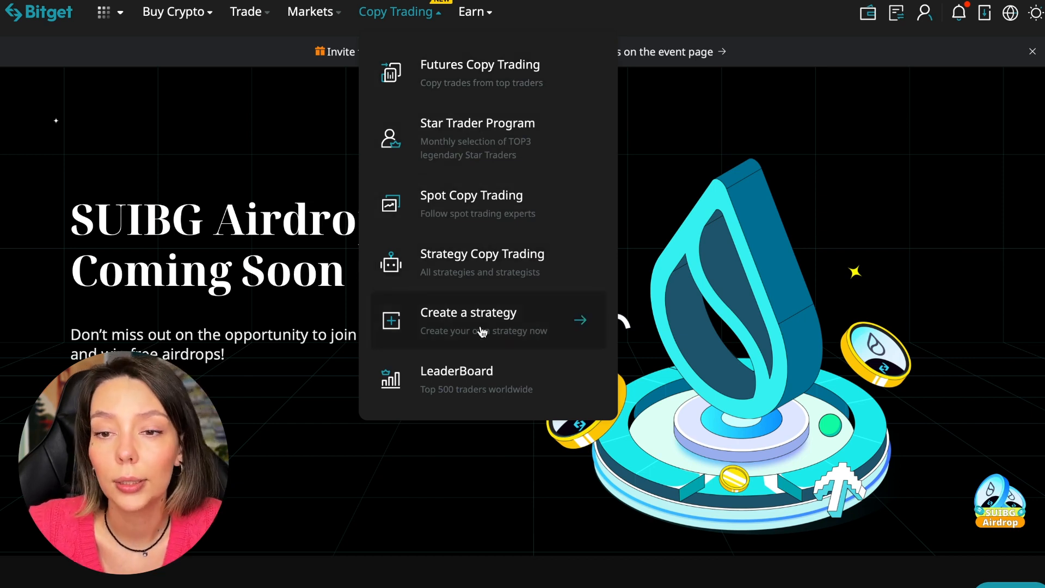
mouse_move(480, 375)
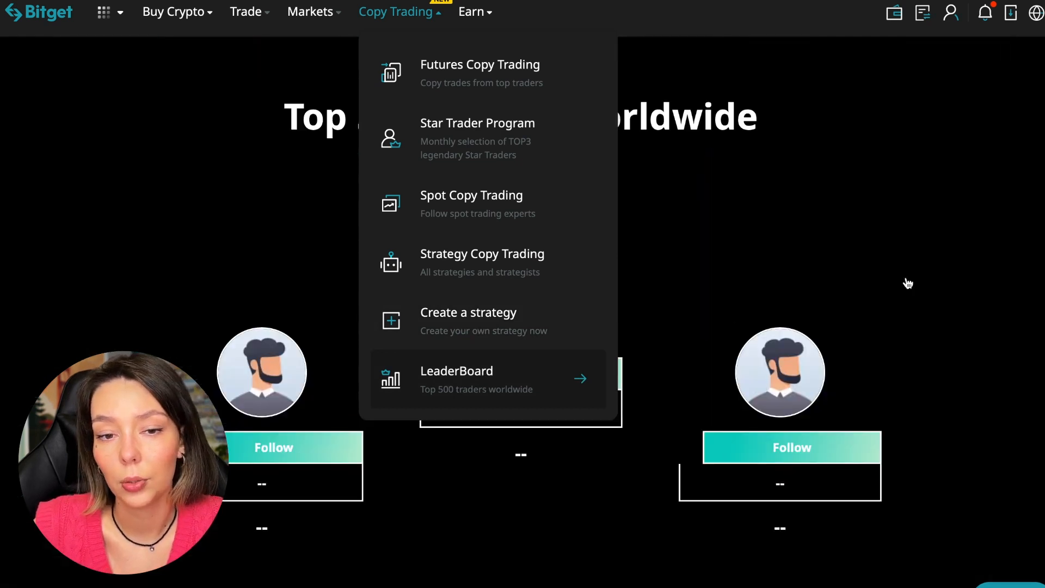
- Go to the top 500 traders leaderboard and scroll down to the Local ranking table
left_click(456, 379)
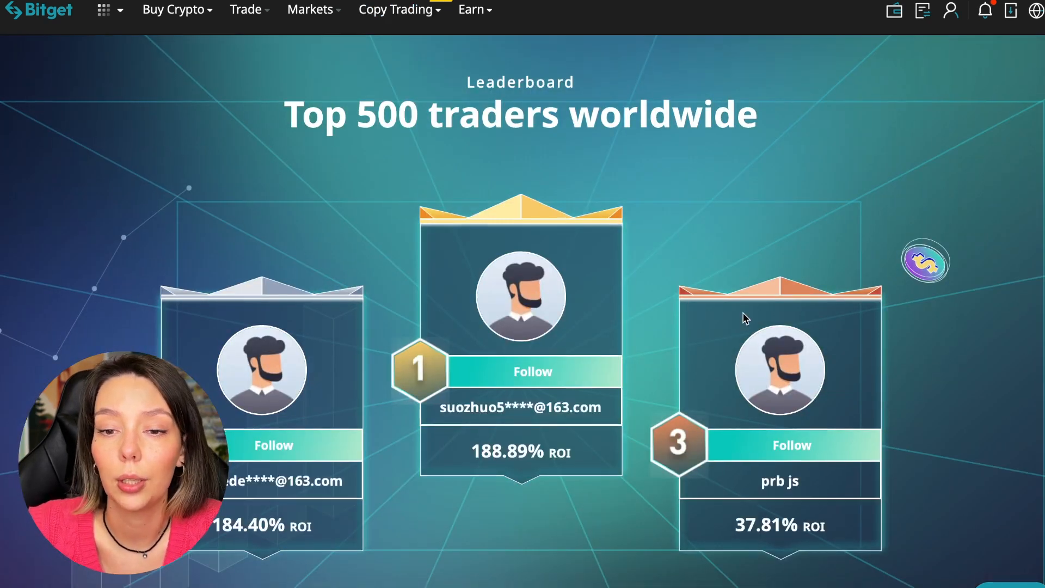
scroll("down", 3)
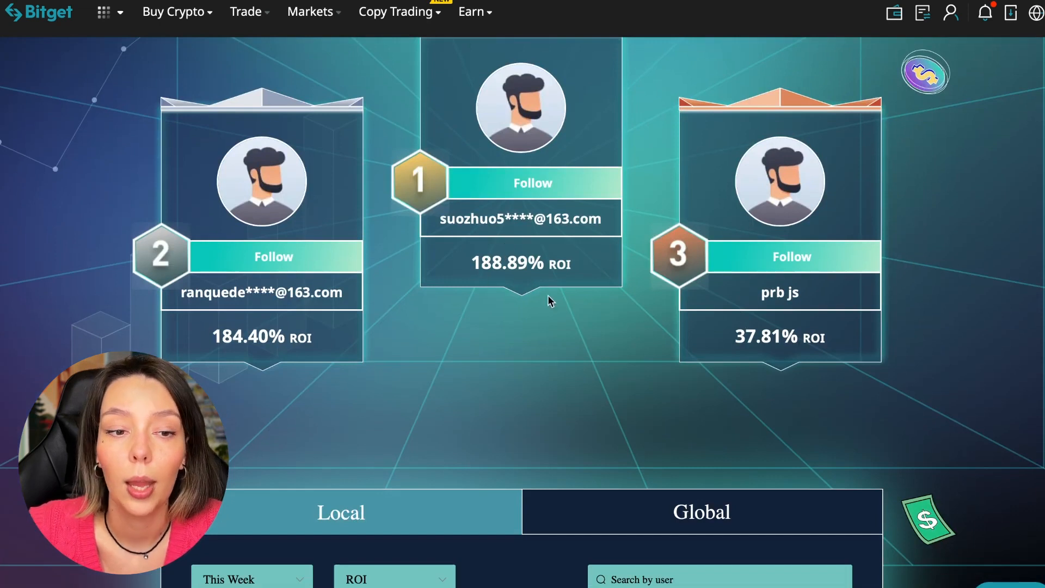
scroll("down", 3)
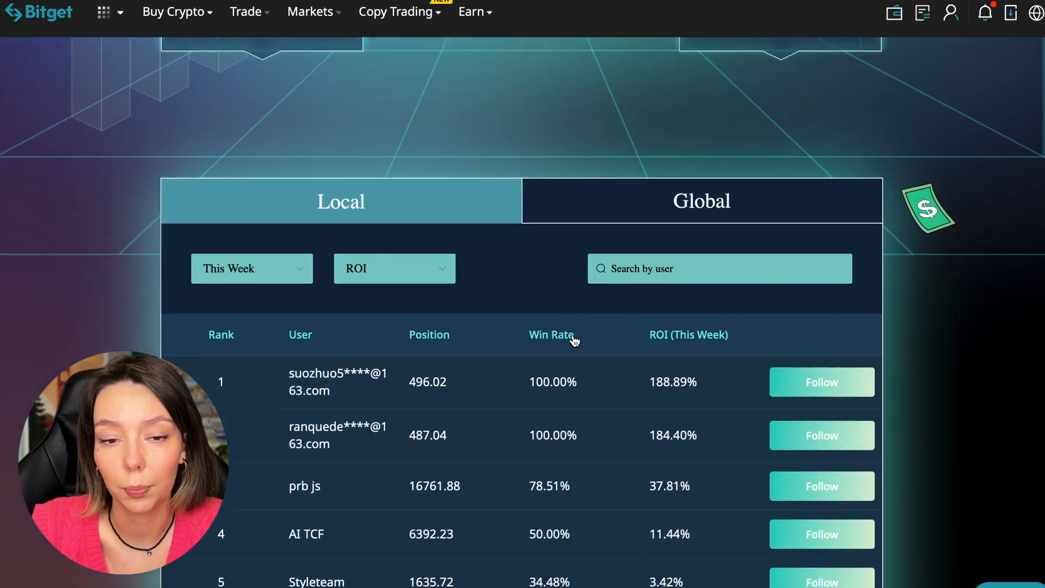
scroll("down", 3)
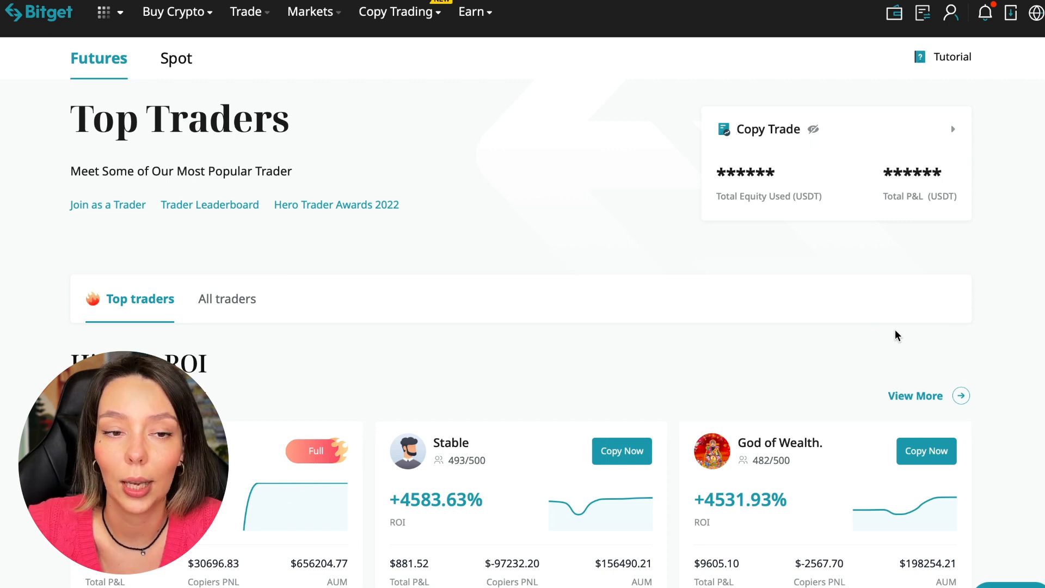
mouse_move(527, 254)
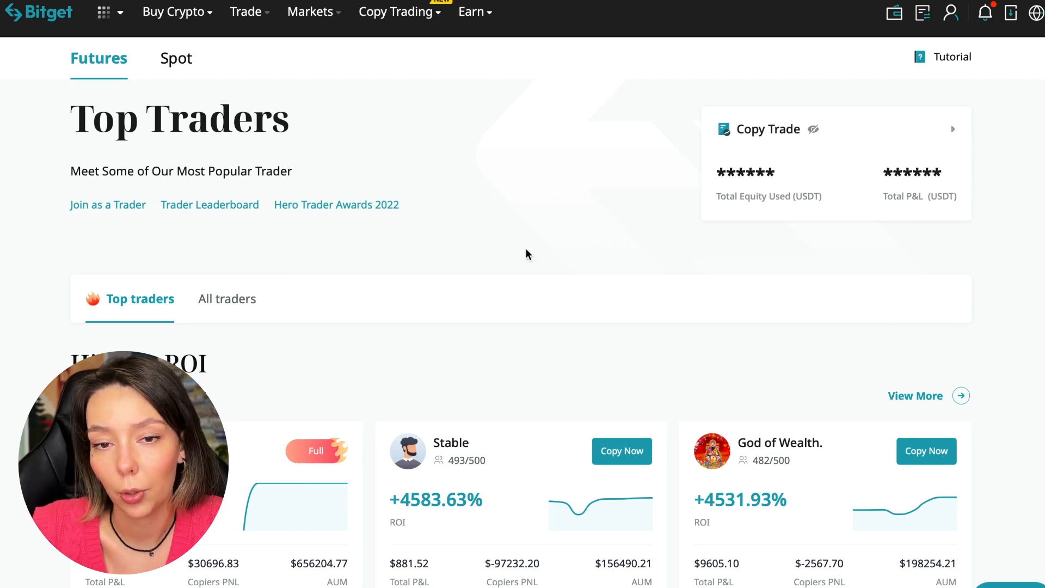
left_click(175, 58)
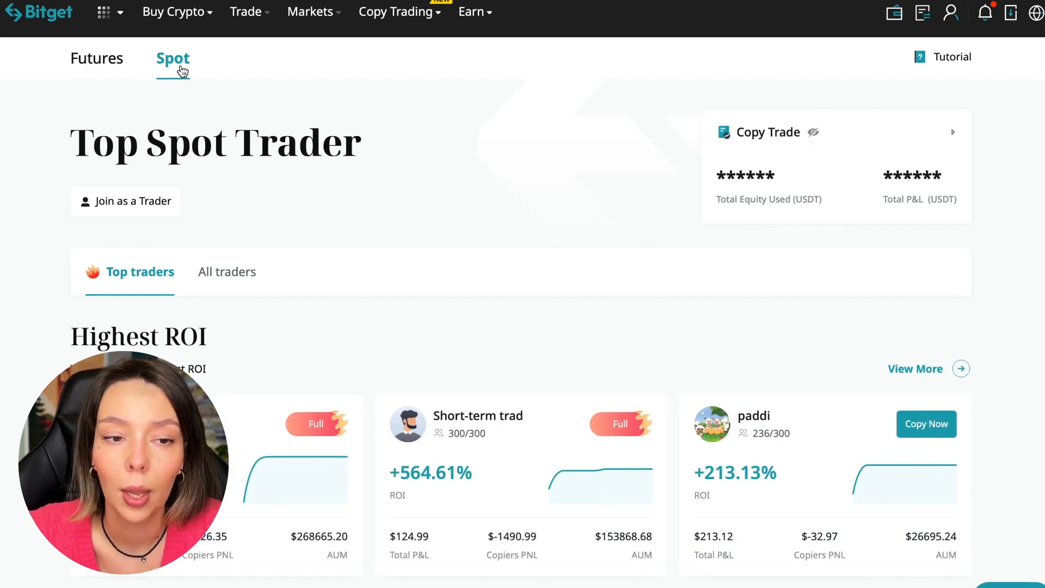
left_click(98, 58)
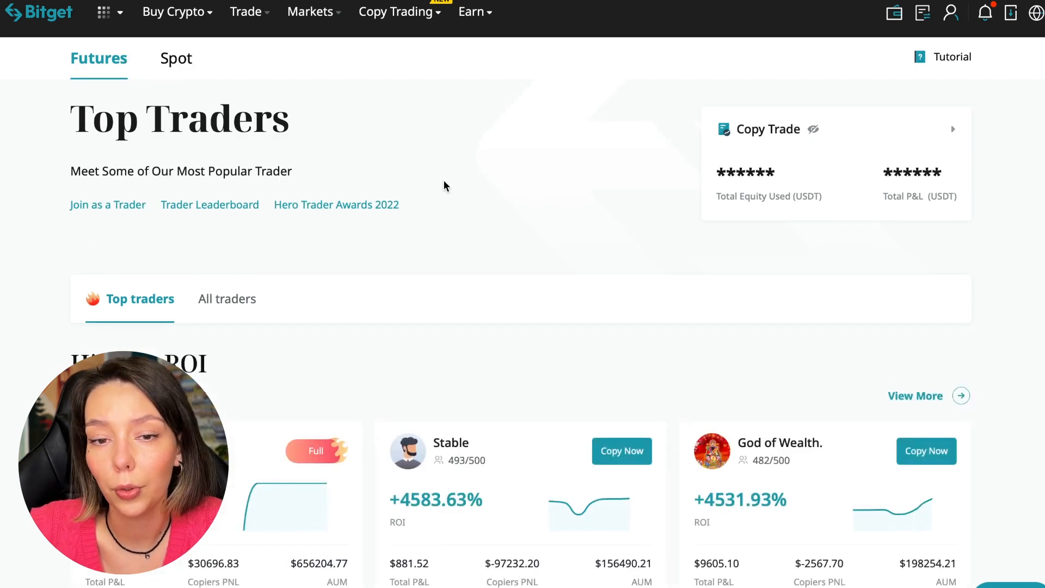
mouse_move(439, 295)
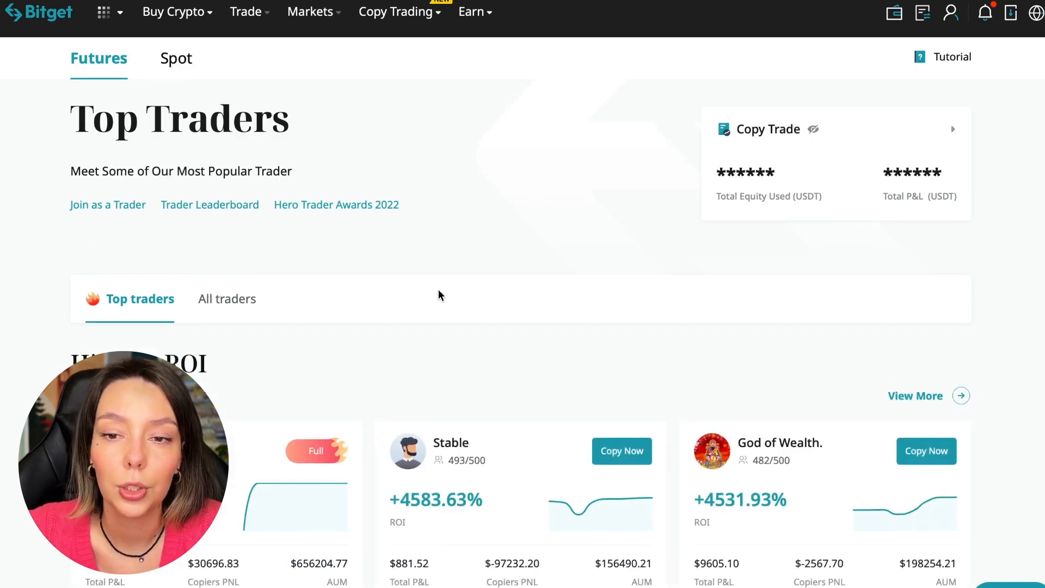
- Scroll the Top Traders page from Highest ROI toward the Highest PnL section
scroll("down", 3)
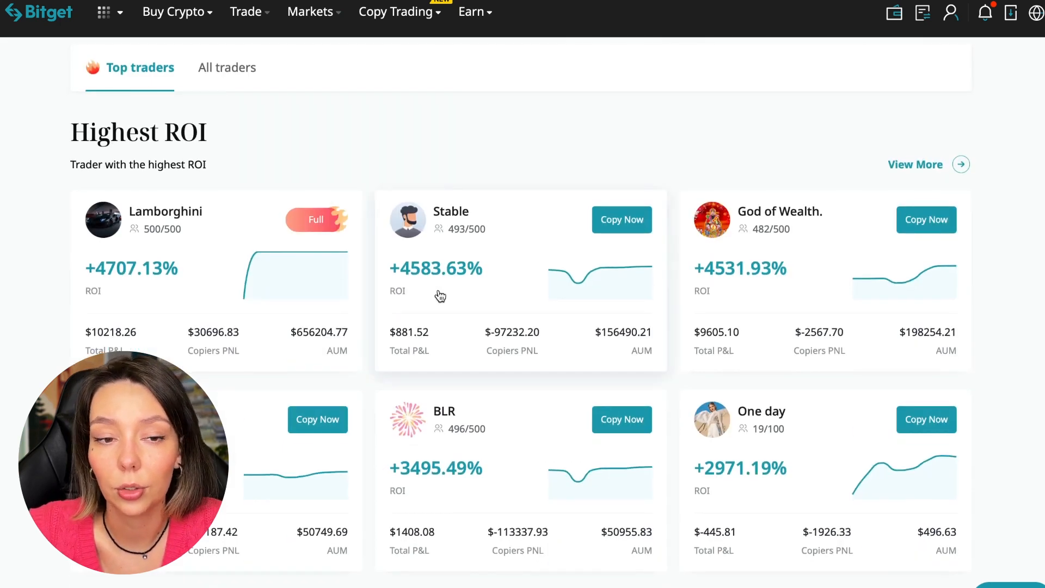
mouse_move(470, 191)
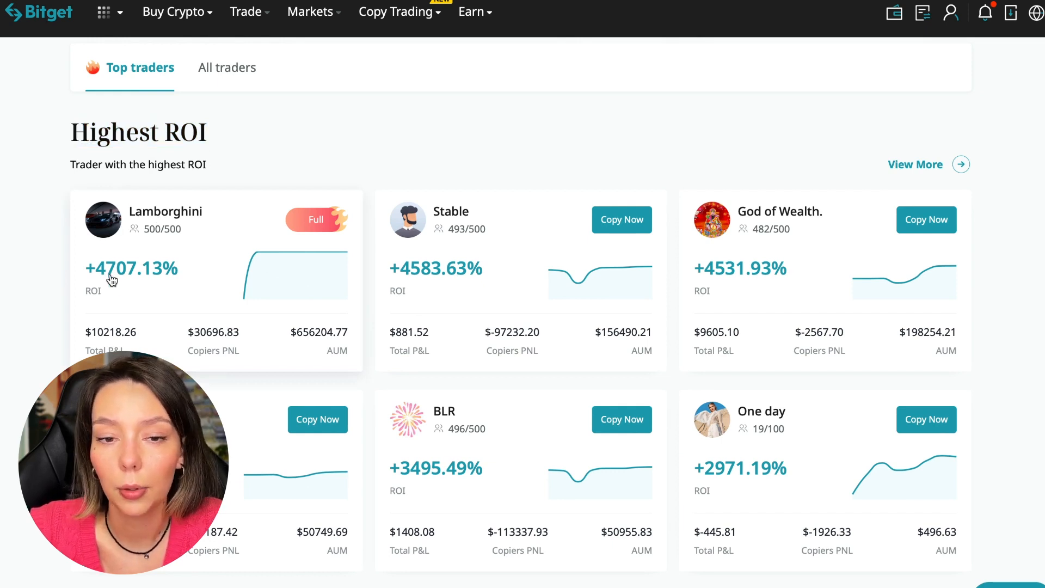
mouse_move(480, 224)
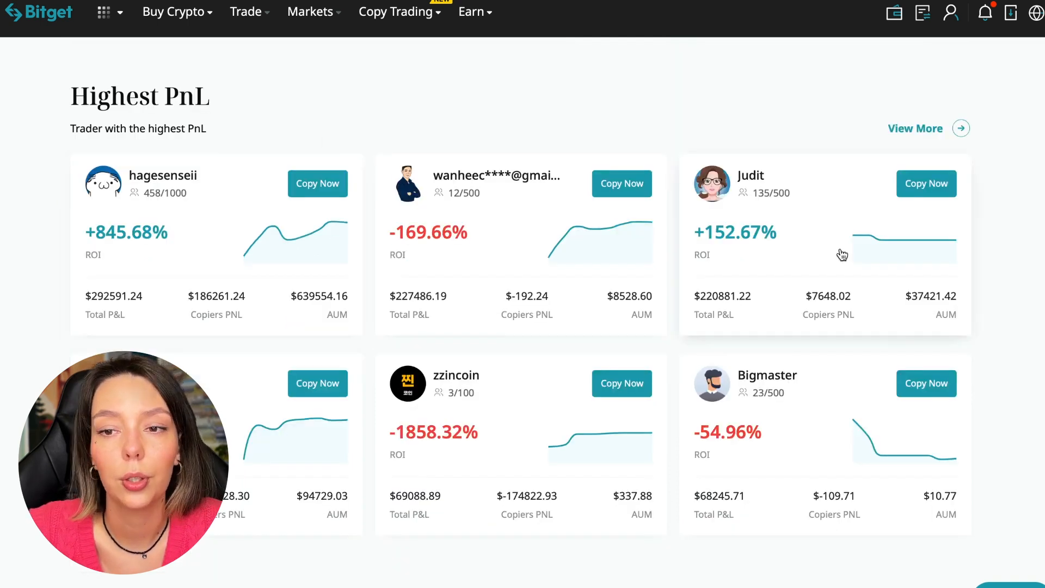
- Scroll down past Followers highest PnL toward the All traders listing
scroll("down", 3)
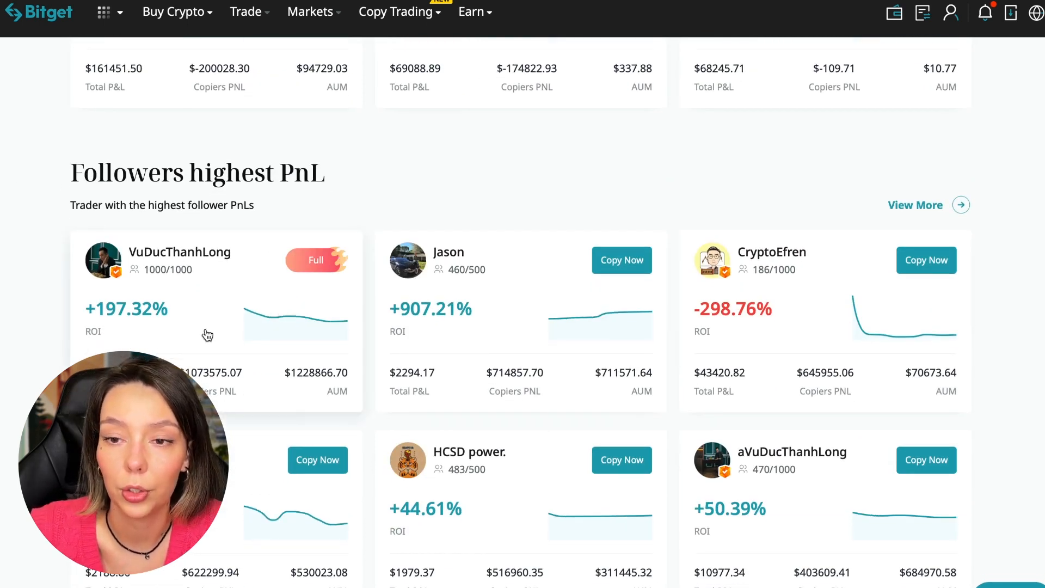
scroll("down", 3)
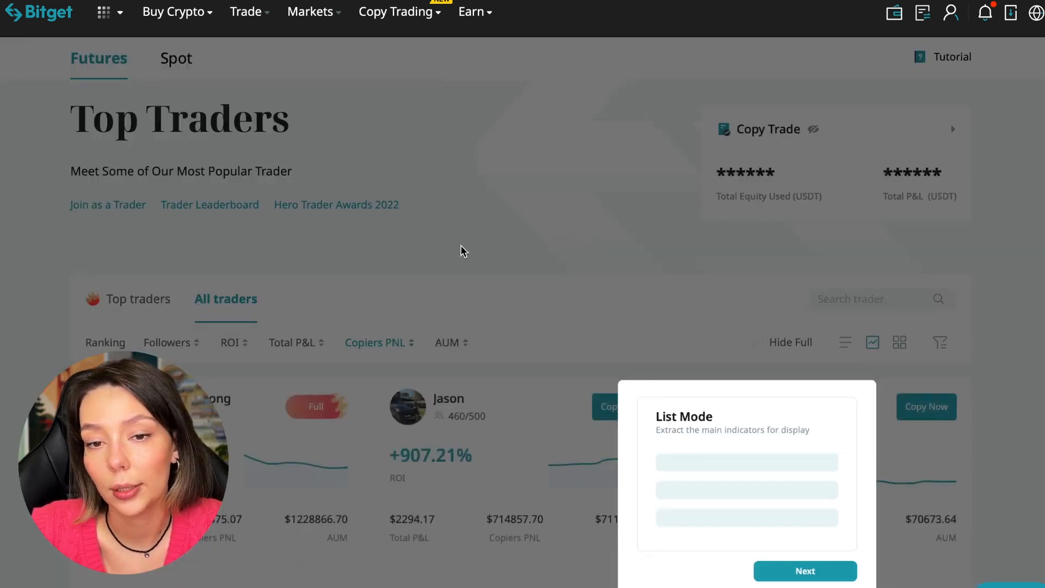
- Dismiss the List Mode tip, browse the All traders list, then return to the Top traders view
left_click(804, 571)
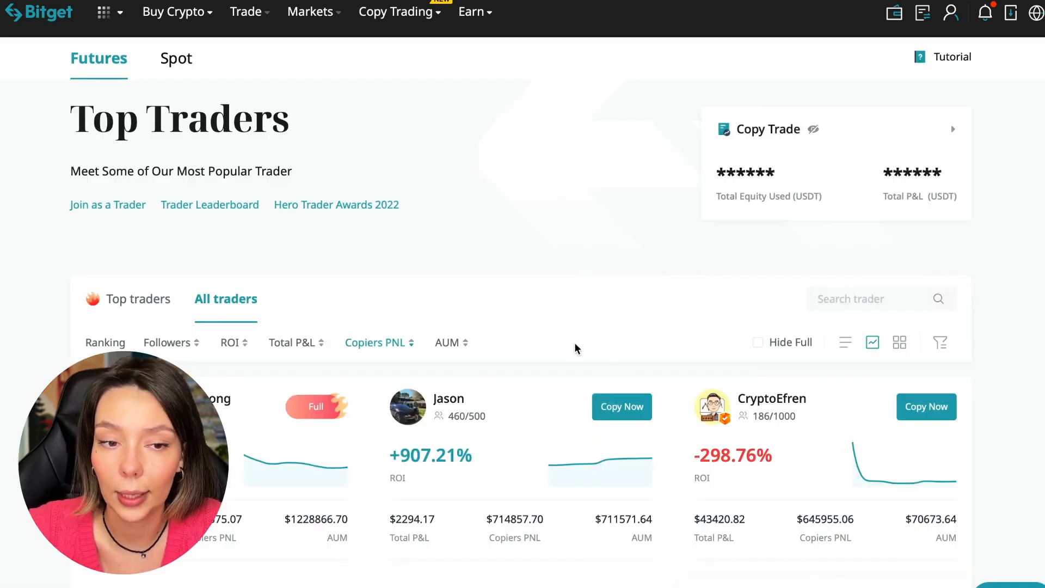
scroll("down", 3)
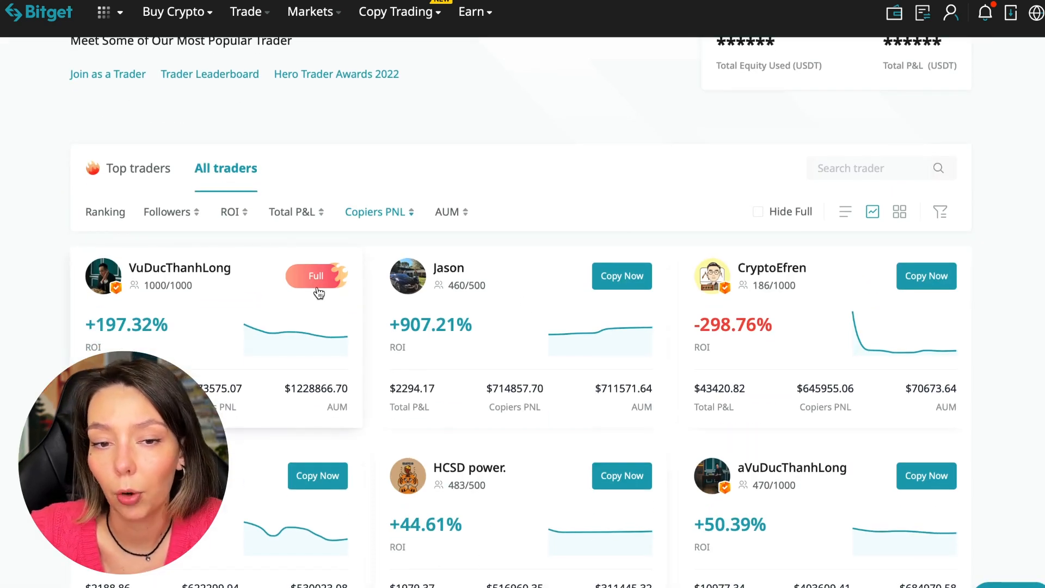
scroll("down", 3)
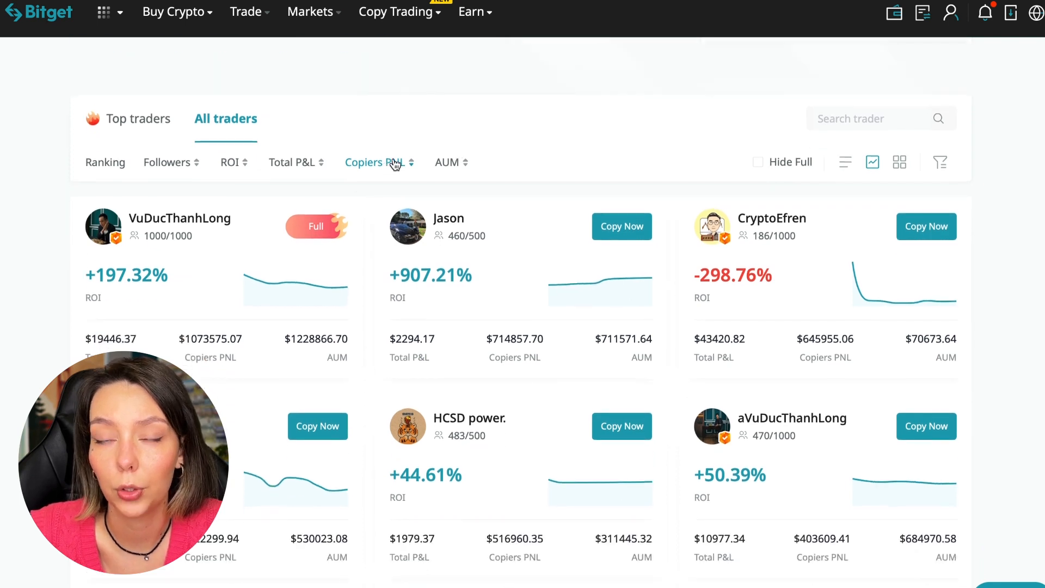
scroll("down", 3)
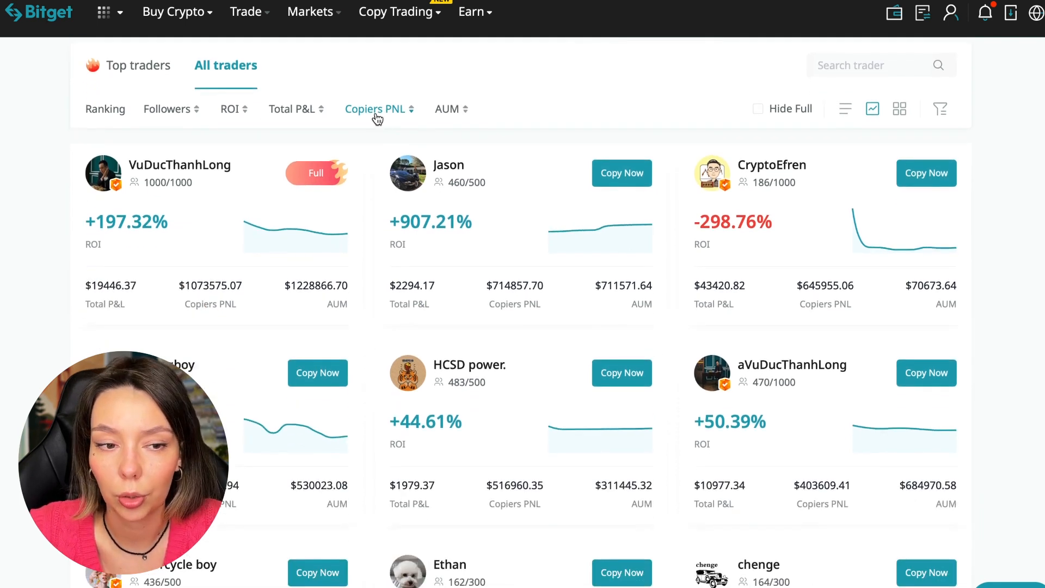
left_click(376, 109)
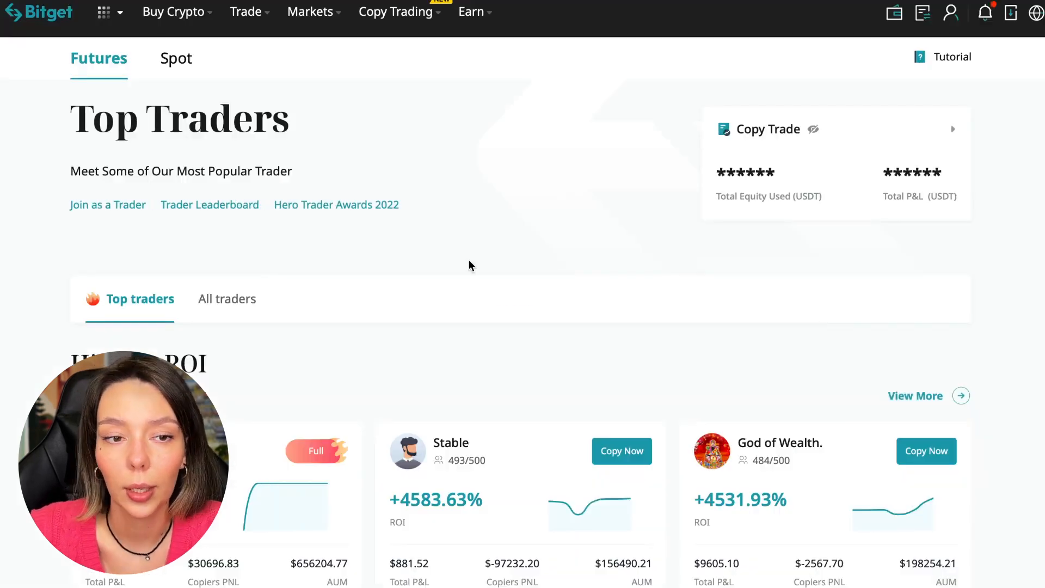
left_click(226, 299)
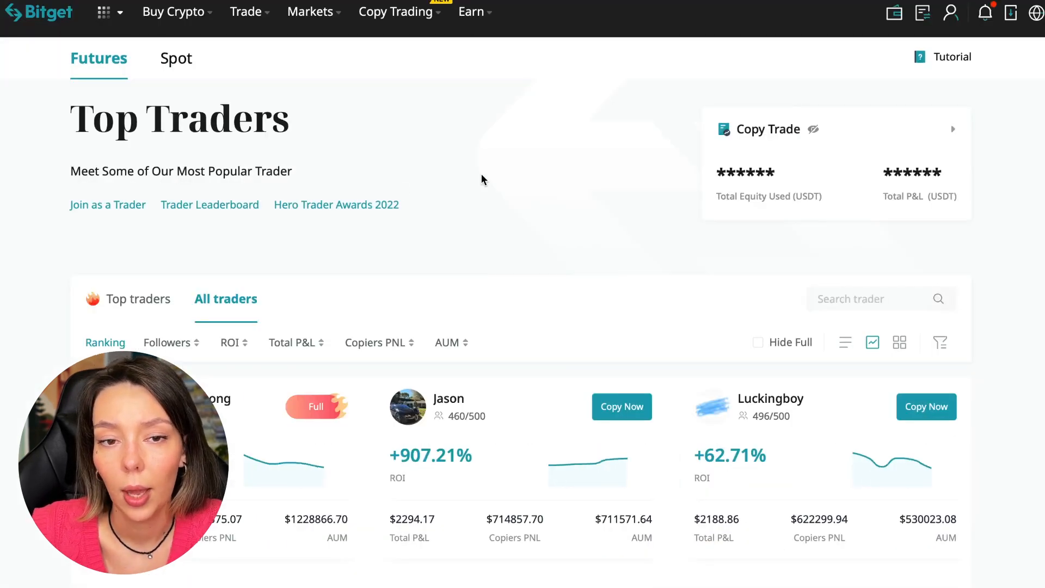
scroll("down", 3)
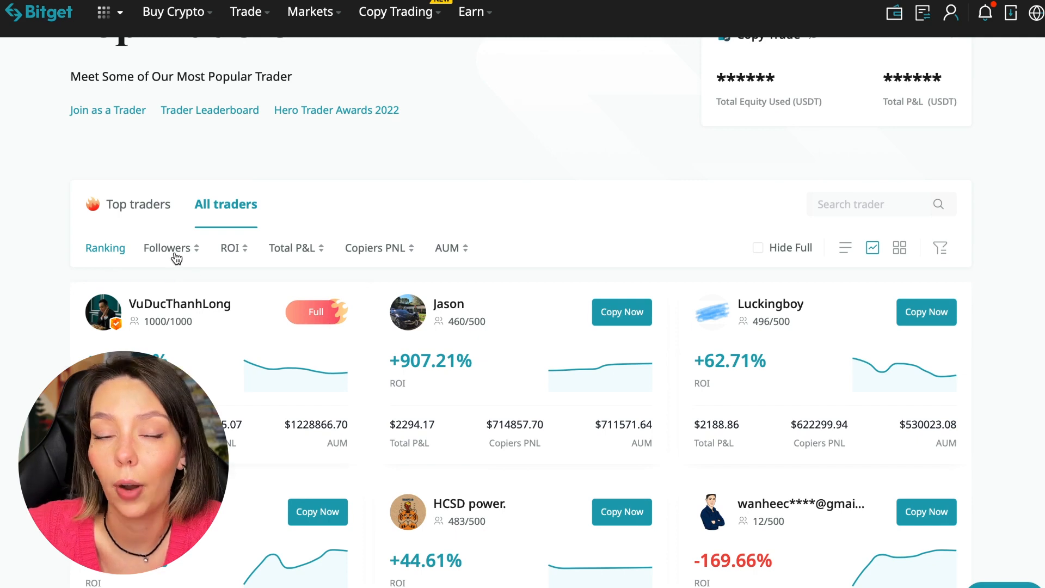
left_click(168, 248)
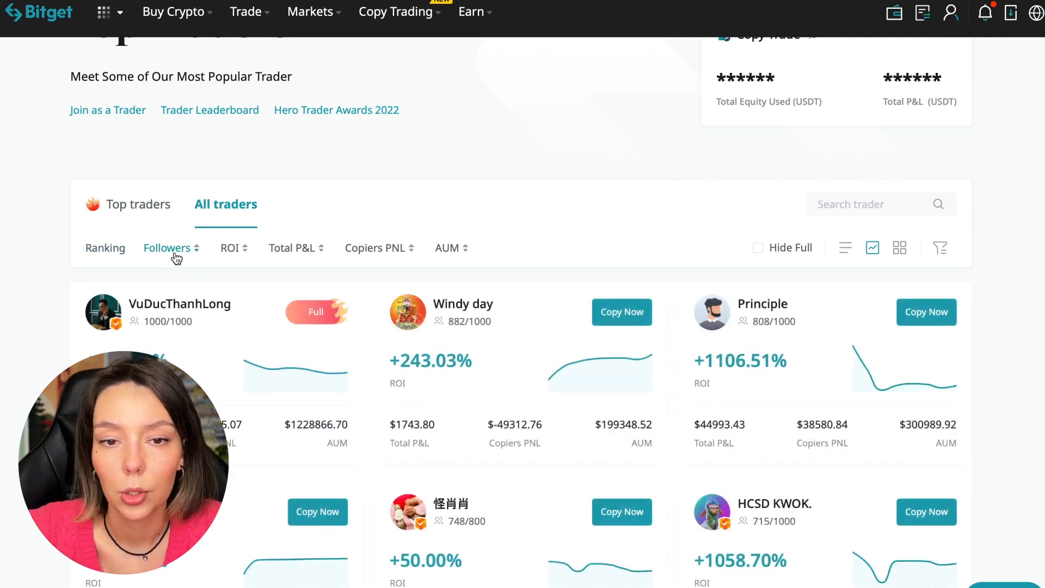
left_click(105, 249)
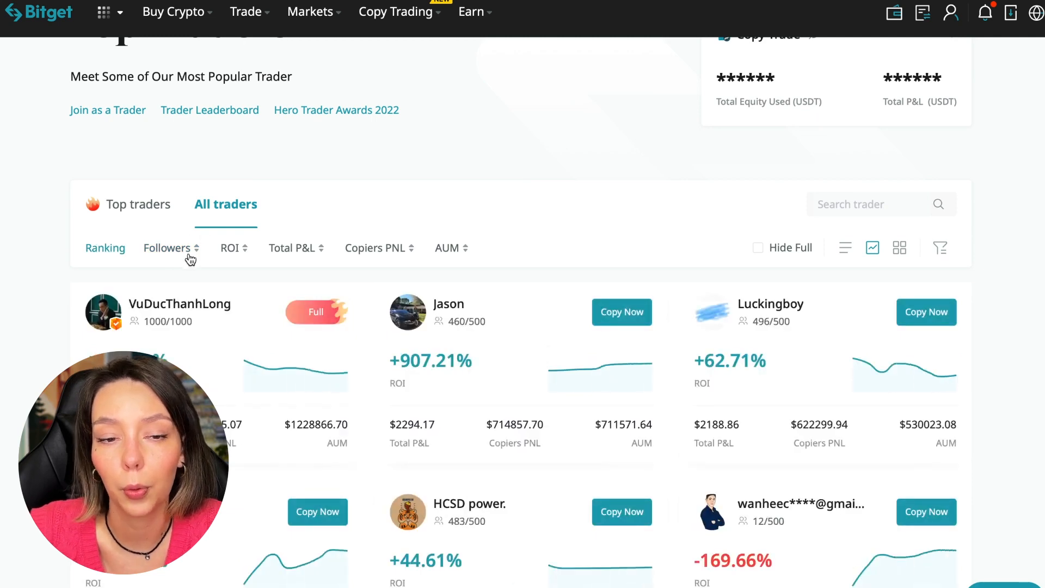
mouse_move(239, 260)
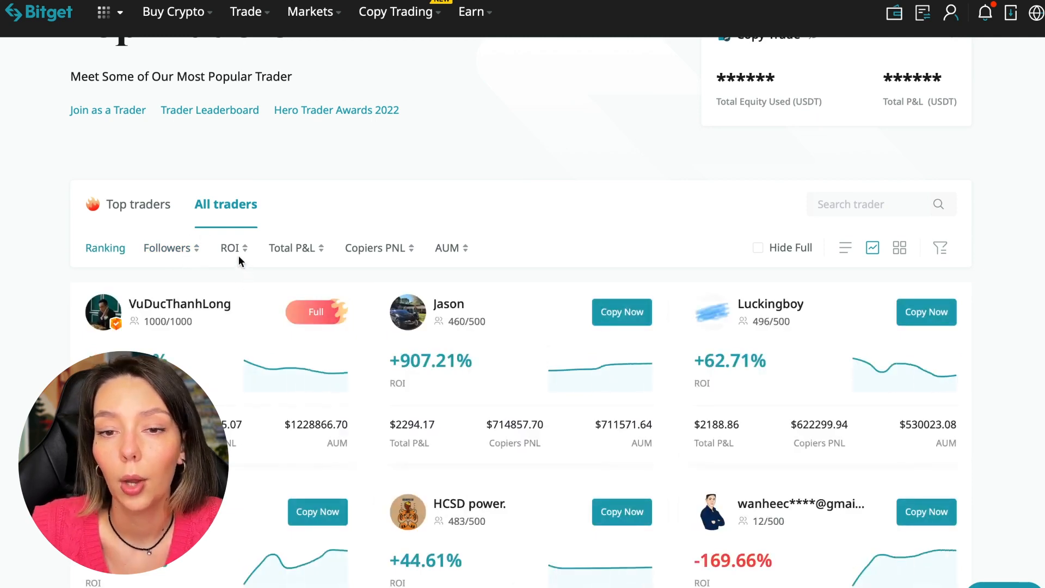
- Sort All traders by ROI ascending, putting GoGo Chals at -6778.78% first
left_click(230, 248)
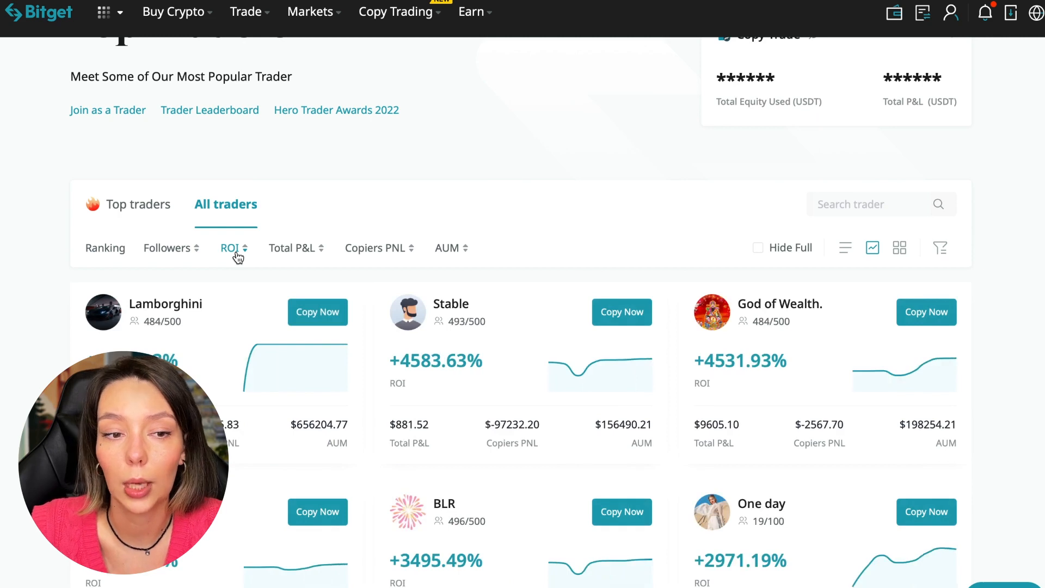
left_click(230, 248)
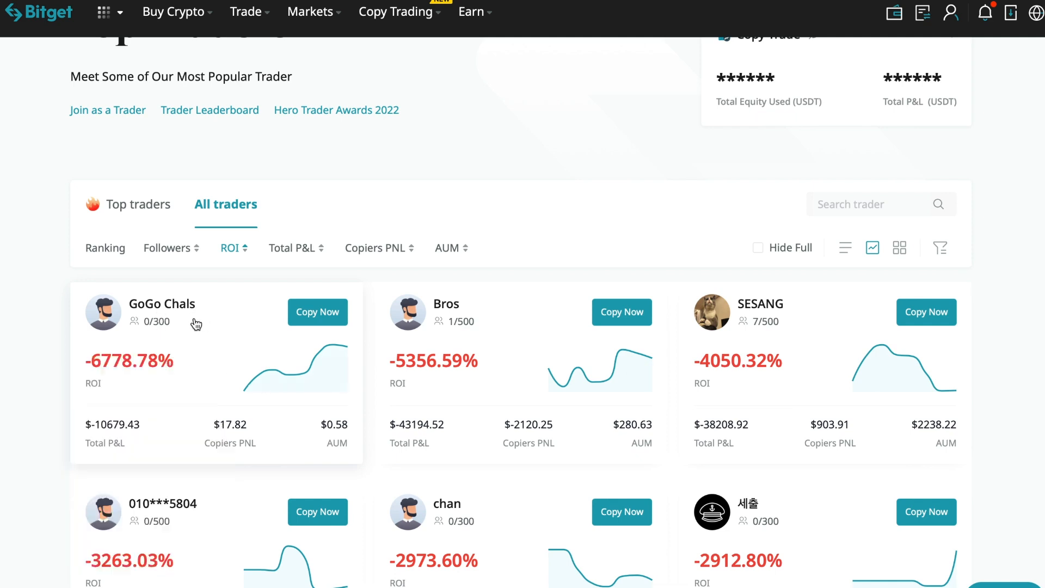
mouse_move(145, 339)
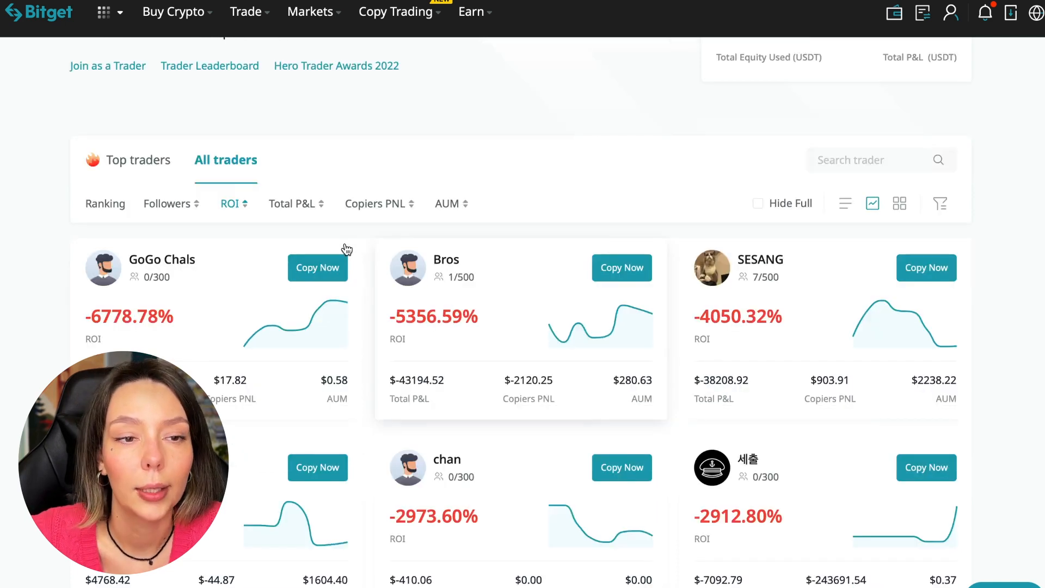
left_click(292, 204)
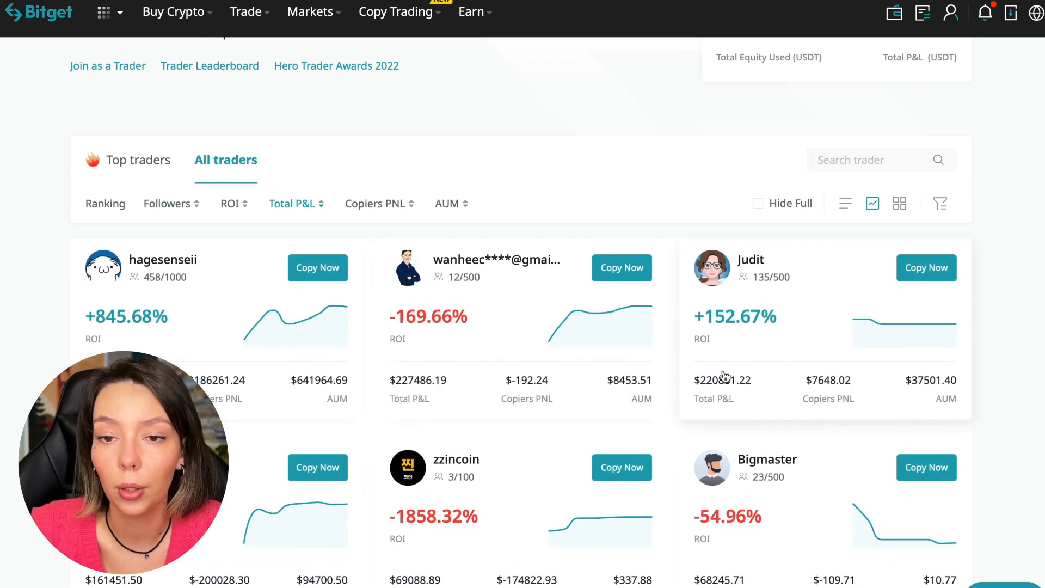
scroll("down", 3)
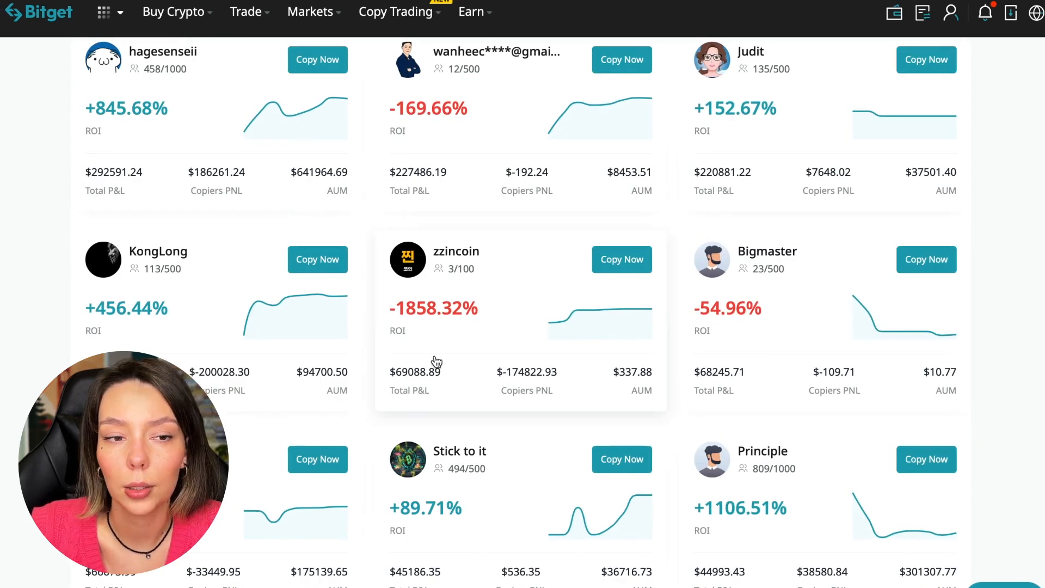
scroll("up", 3)
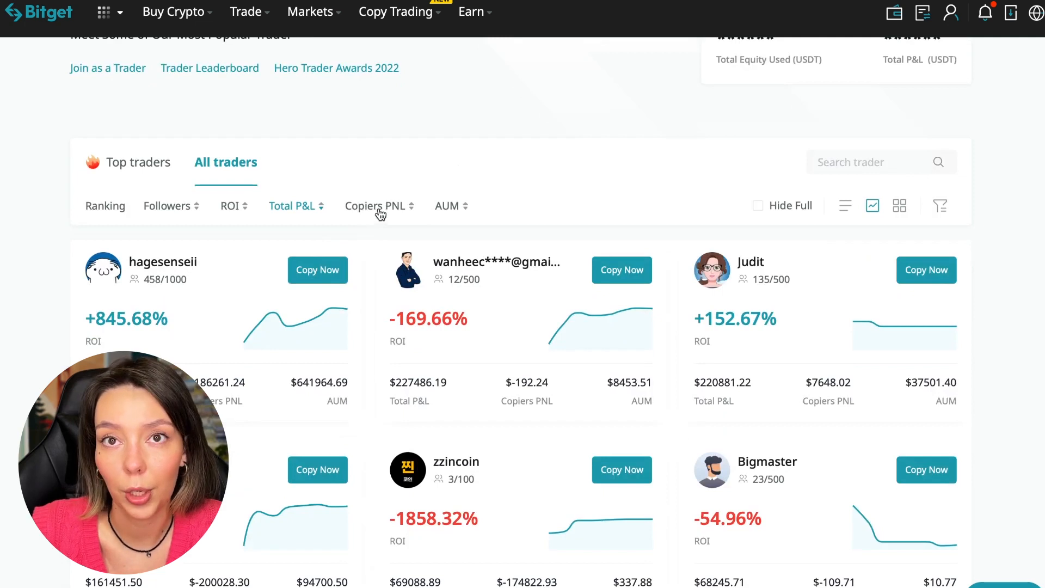
- Sort by Copiers PNL, then by AUM led by motorcycle boy at $1,971,450.69, and browse the list
left_click(375, 205)
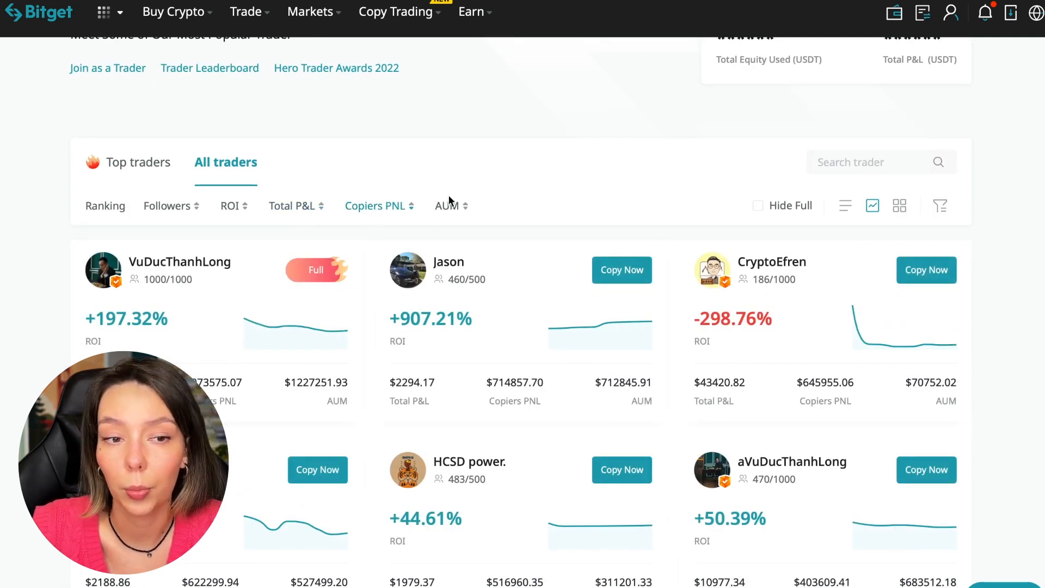
left_click(447, 205)
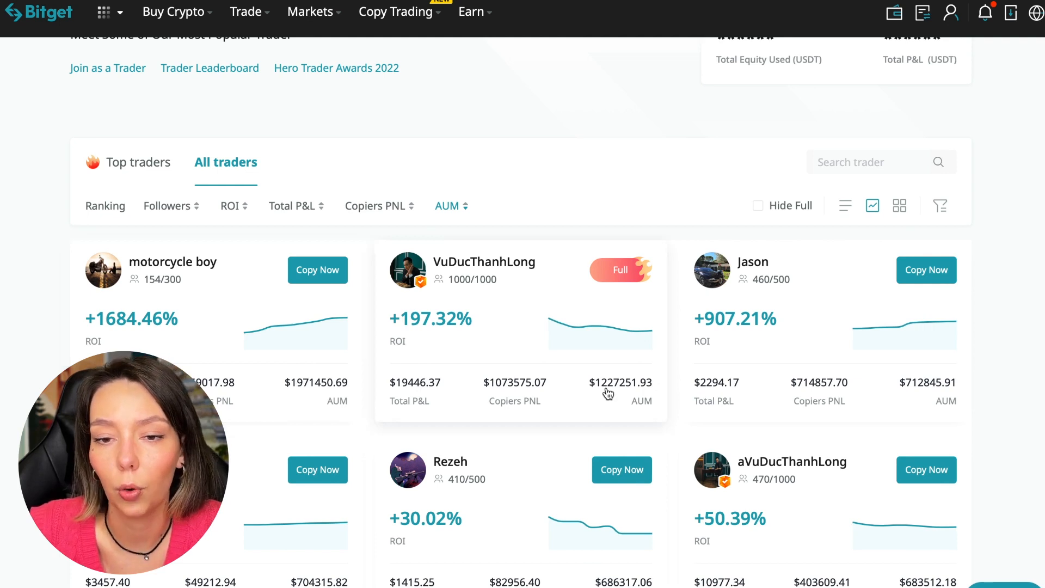
scroll("down", 3)
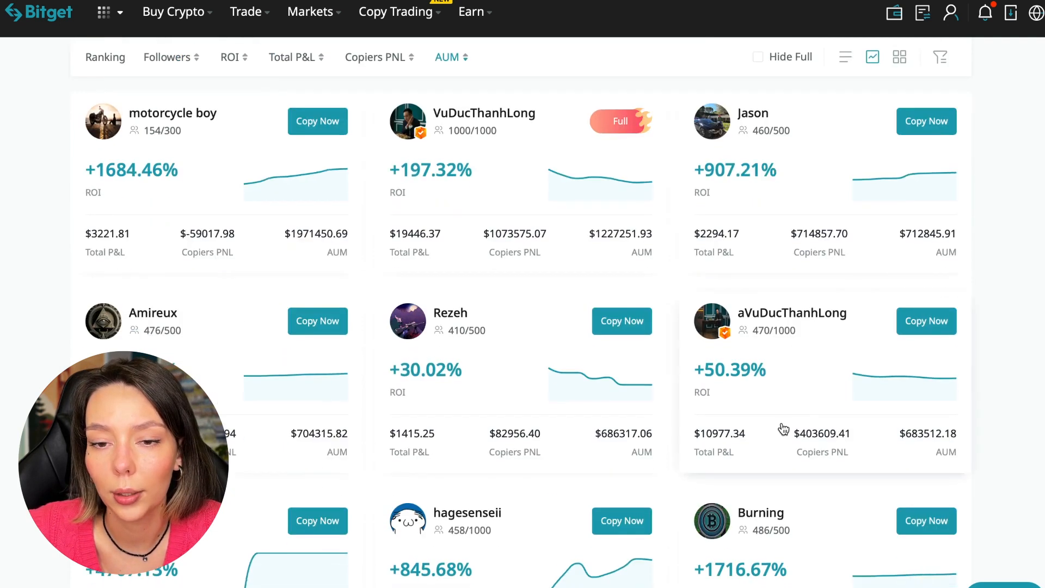
scroll("down", 3)
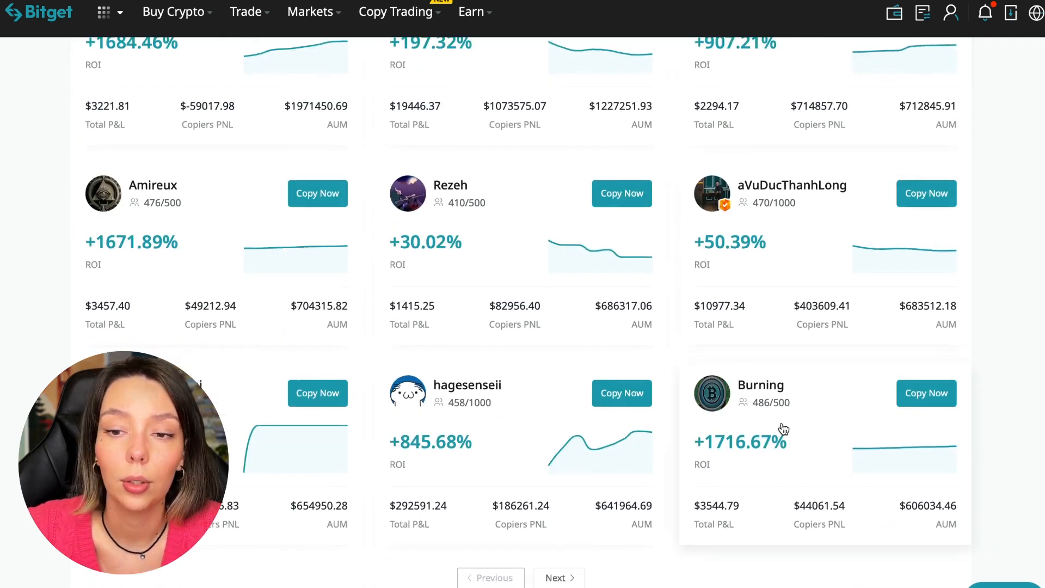
scroll("down", 3)
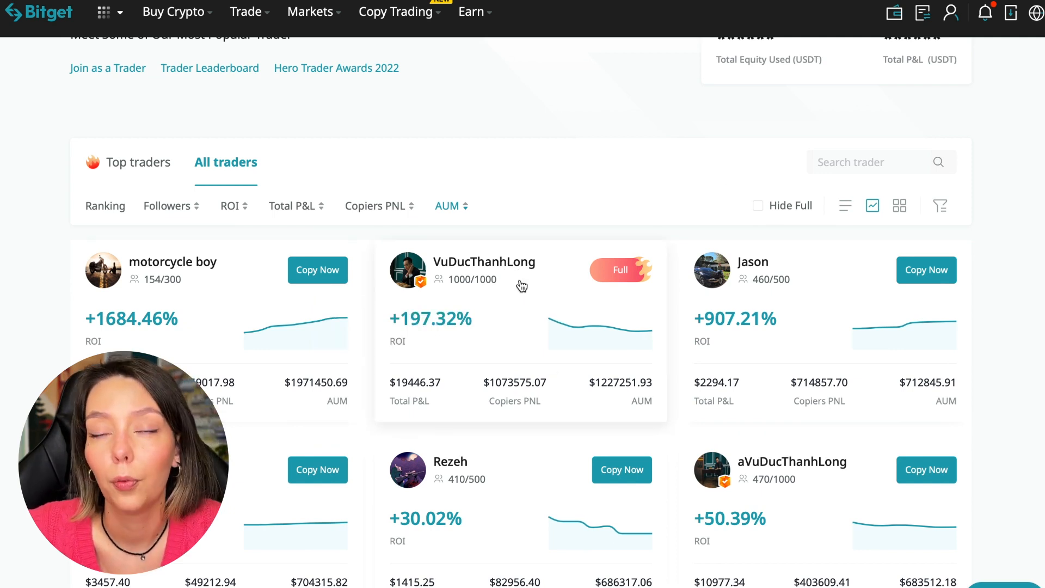
left_click(484, 261)
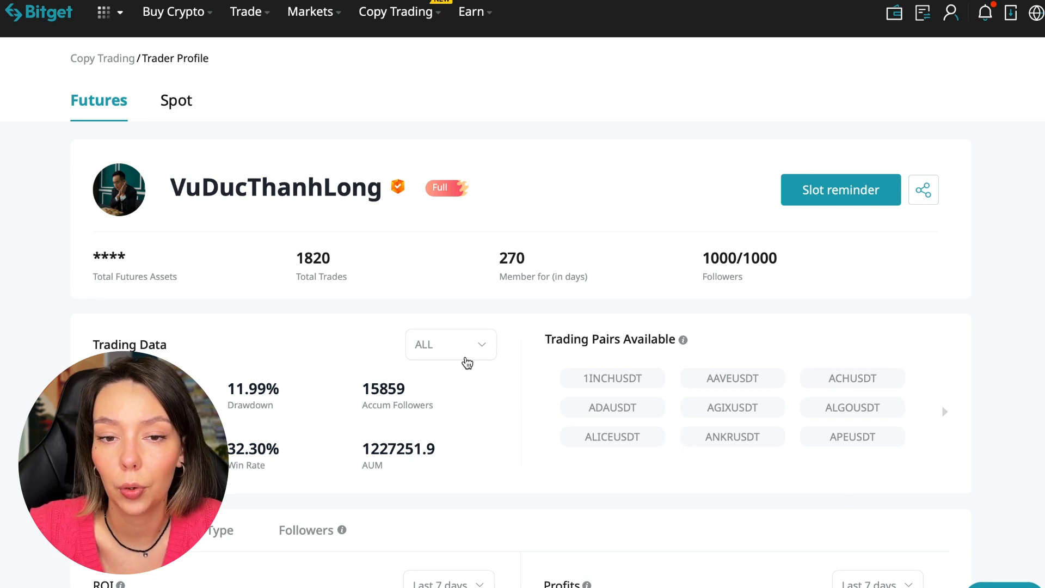
left_click(840, 189)
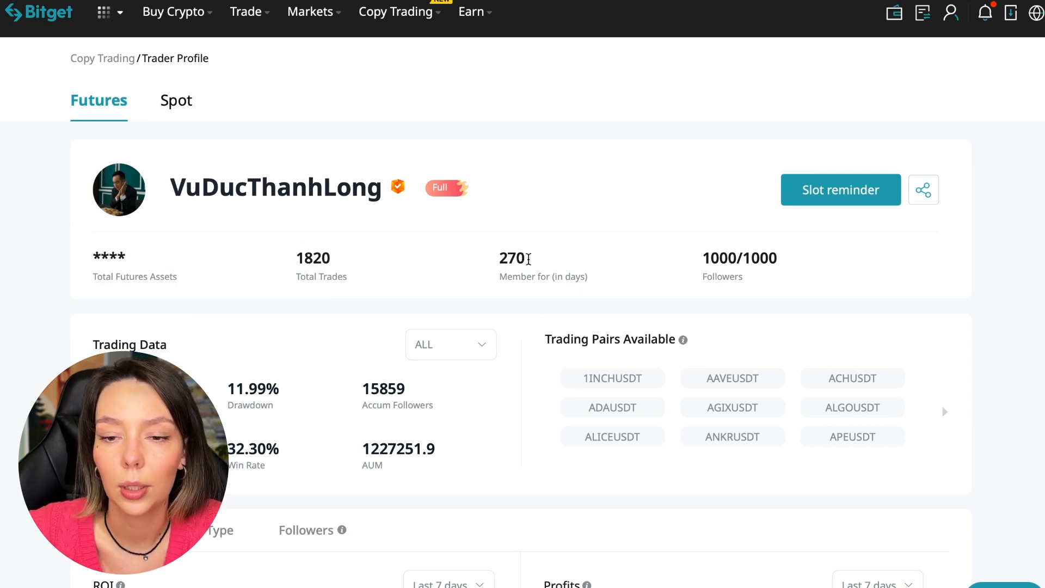
scroll("down", 3)
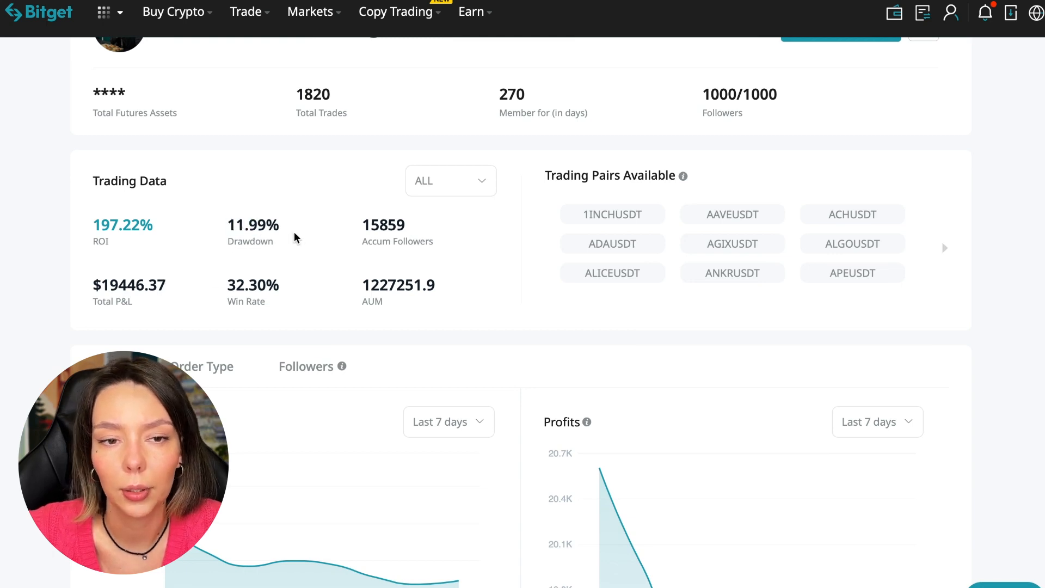
mouse_move(276, 269)
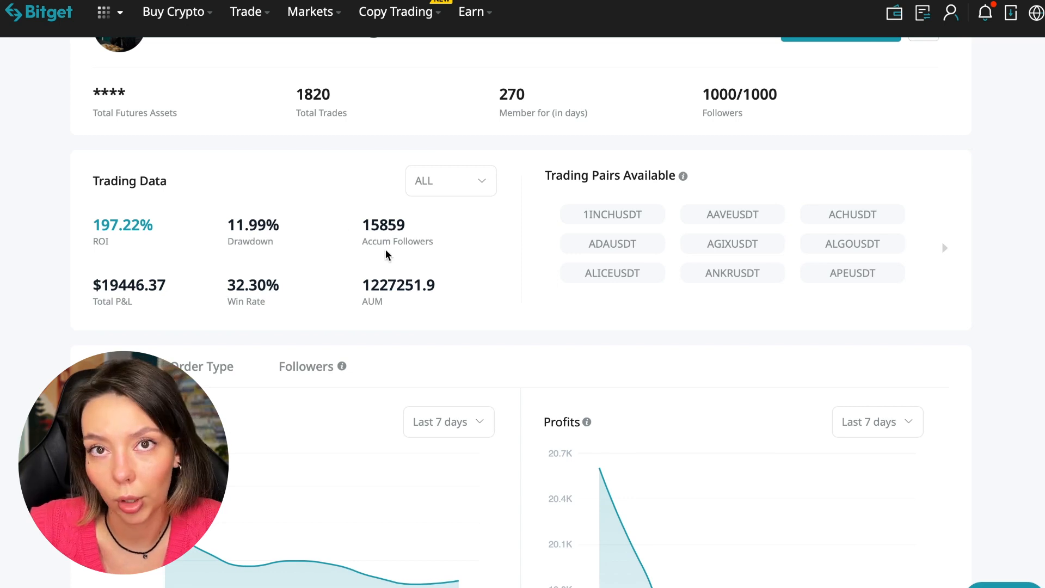
mouse_move(418, 226)
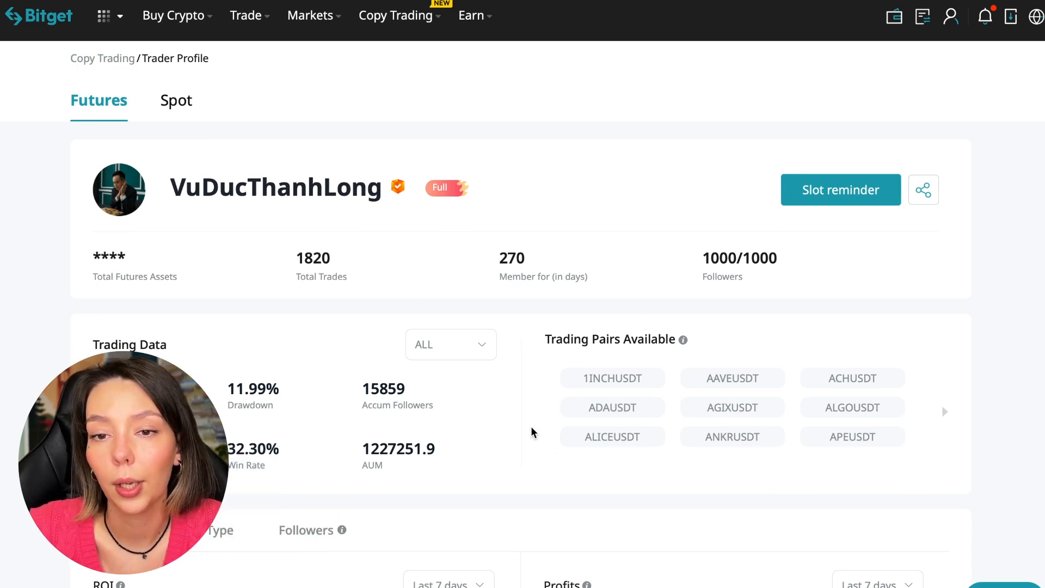
scroll("down", 3)
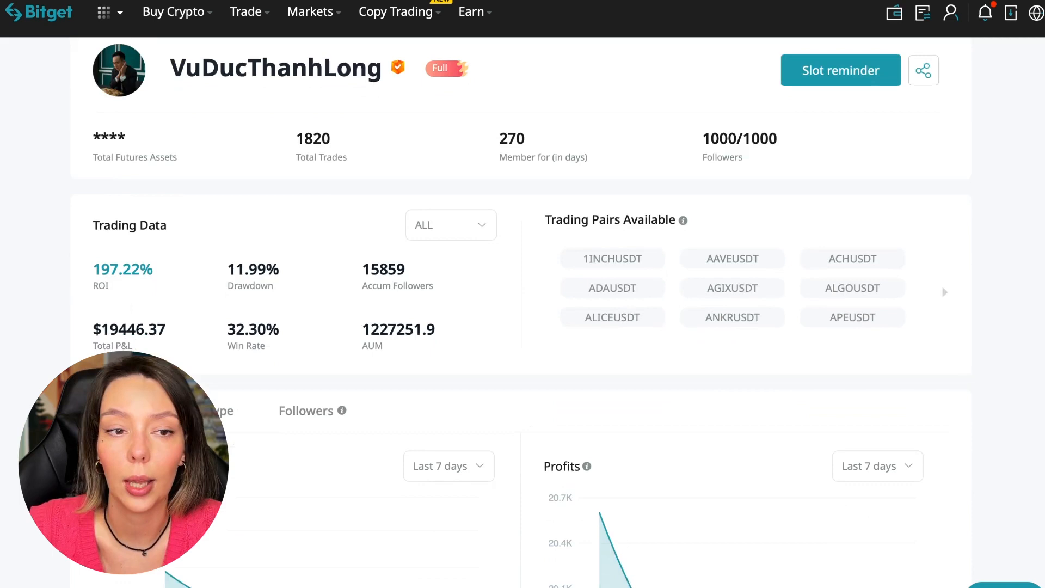
mouse_move(289, 339)
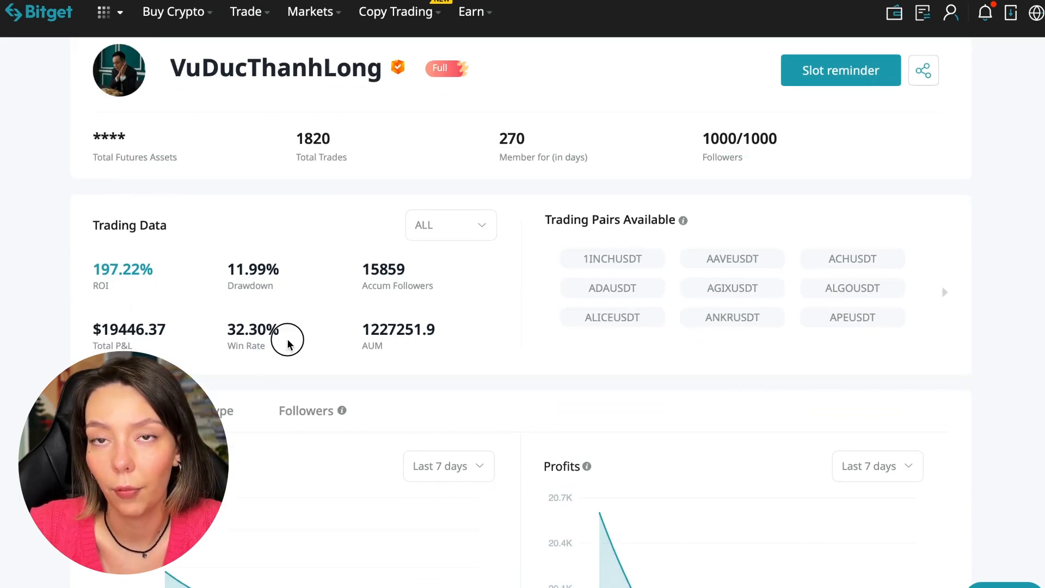
mouse_move(373, 336)
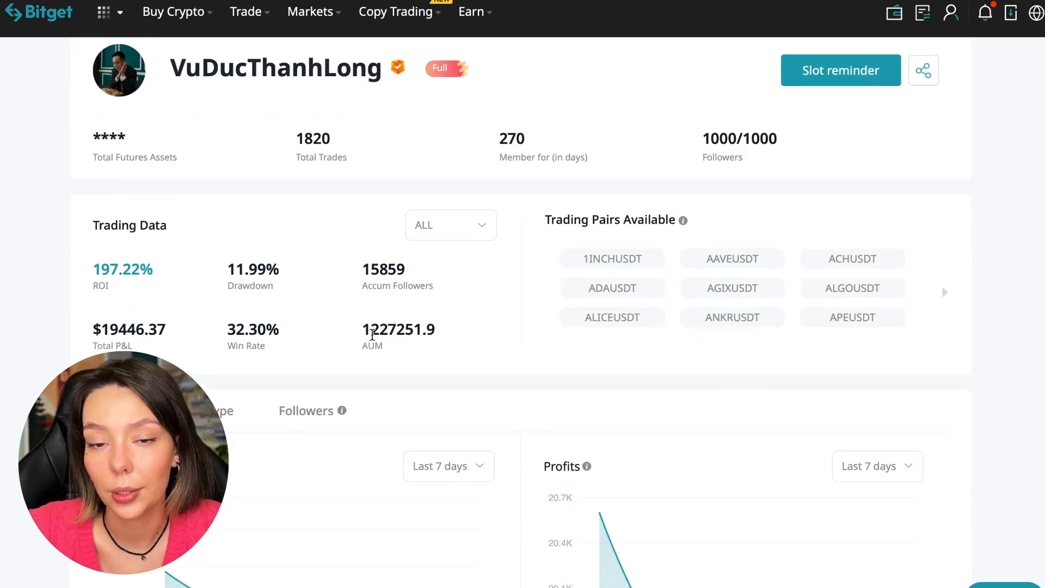
double_click(380, 329)
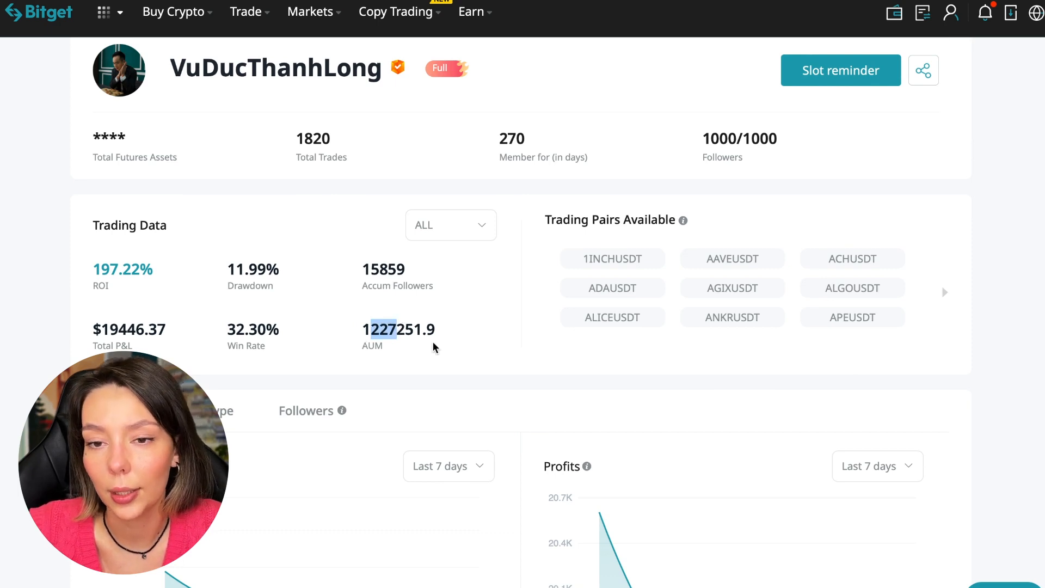
scroll("down", 3)
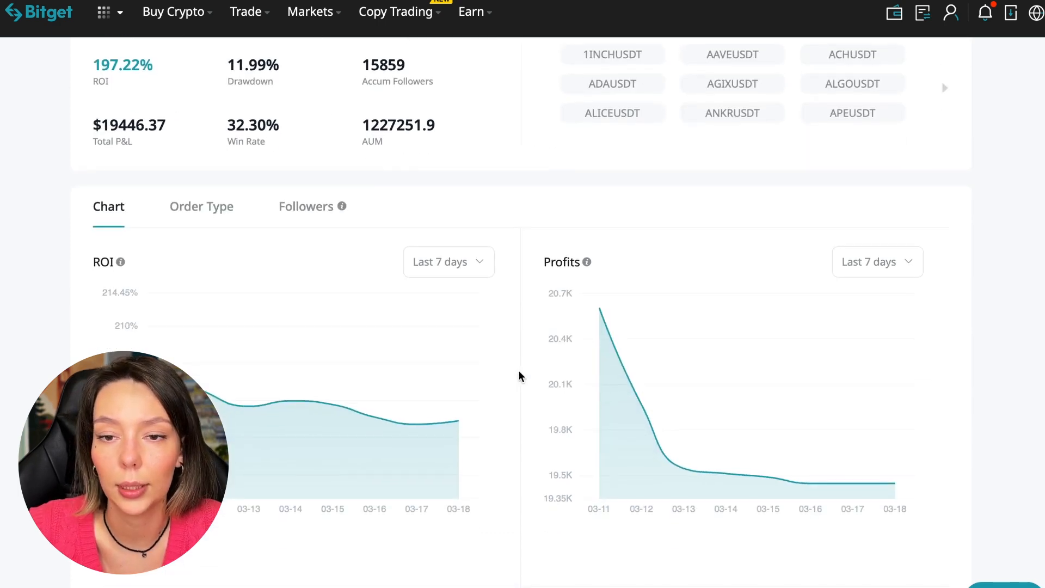
mouse_move(417, 423)
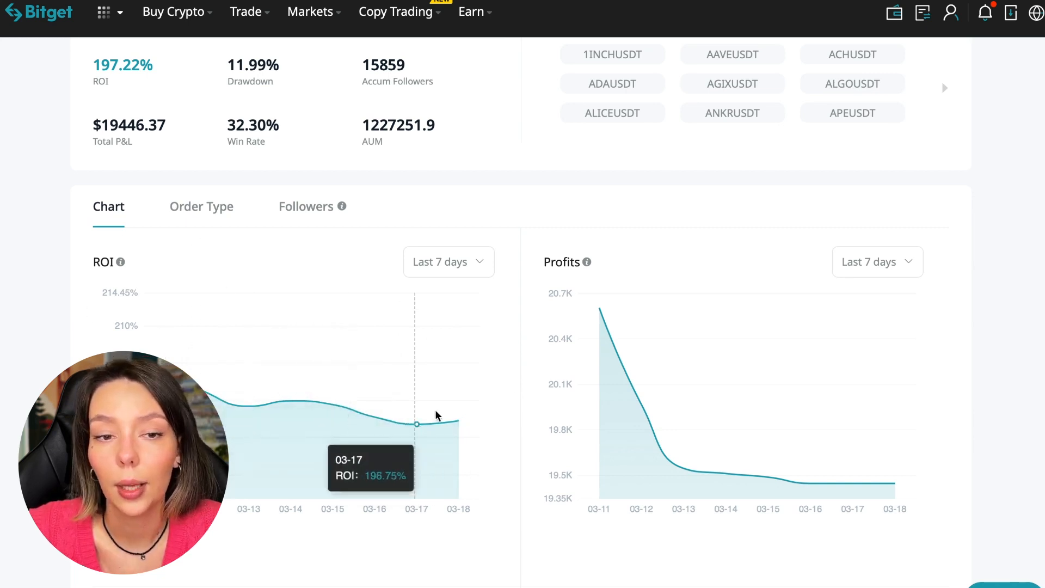
left_click(448, 261)
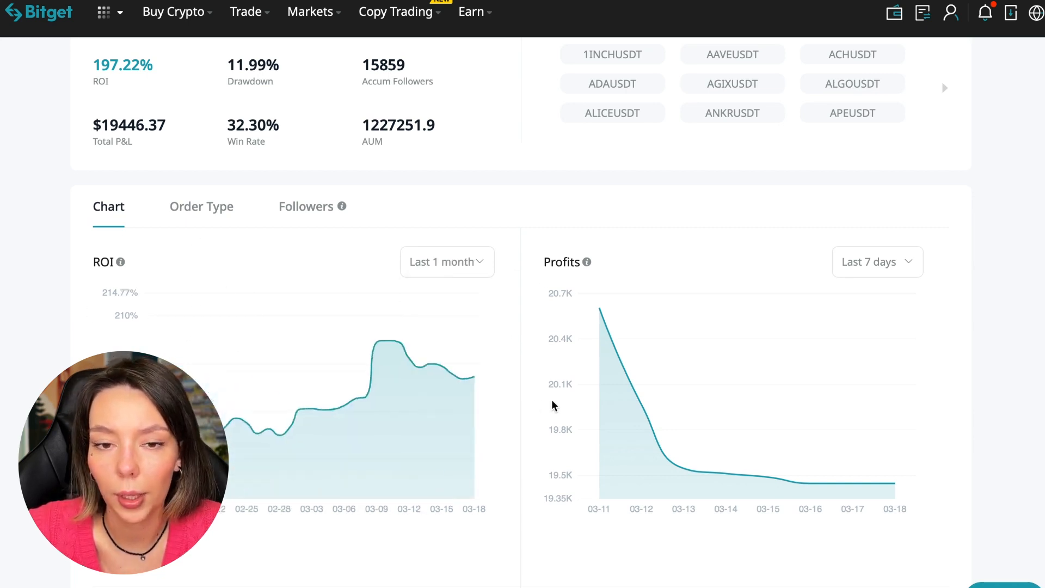
mouse_move(366, 397)
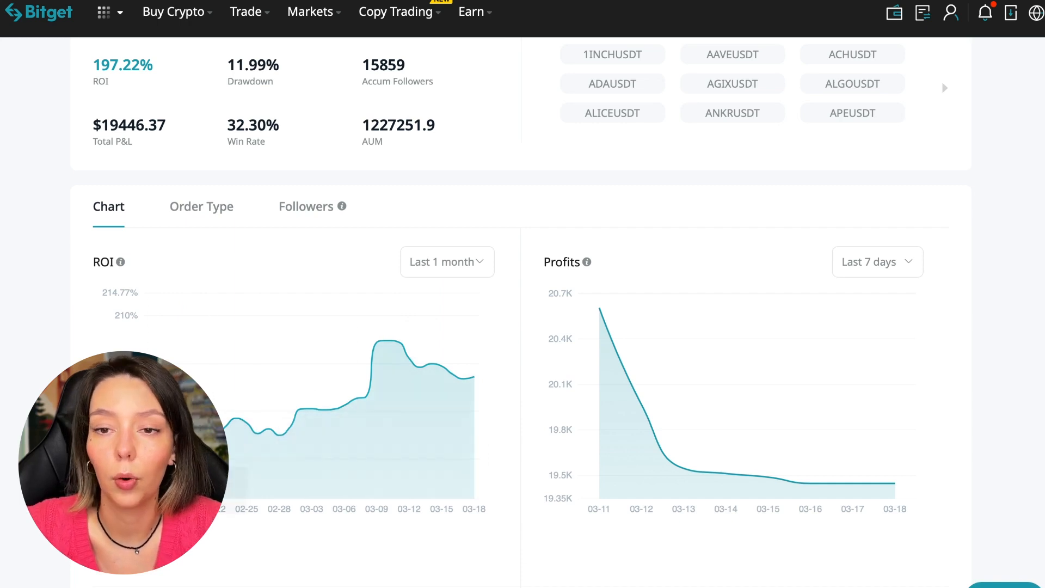
mouse_move(895, 484)
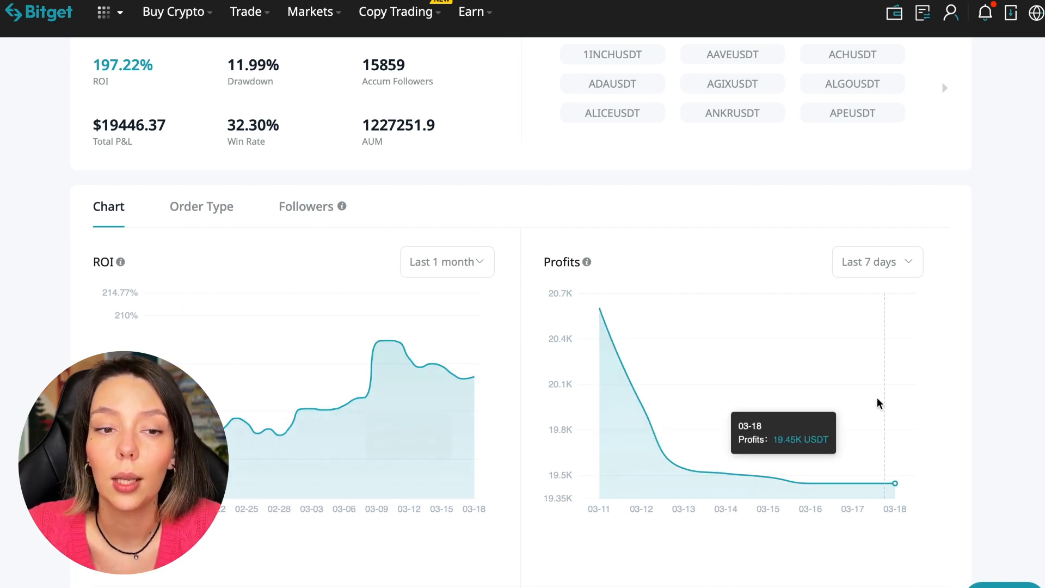
left_click(876, 261)
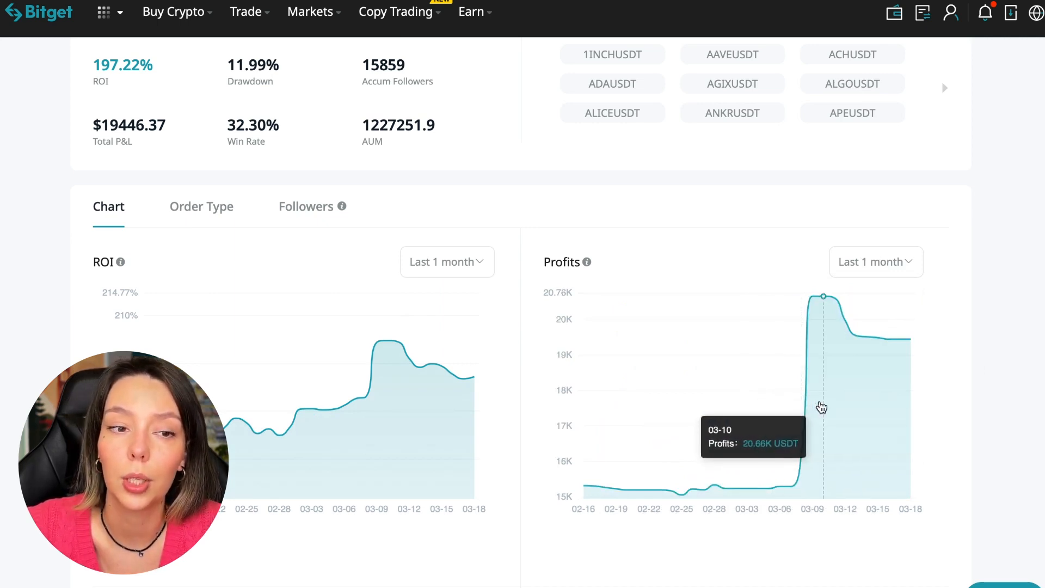
mouse_move(788, 382)
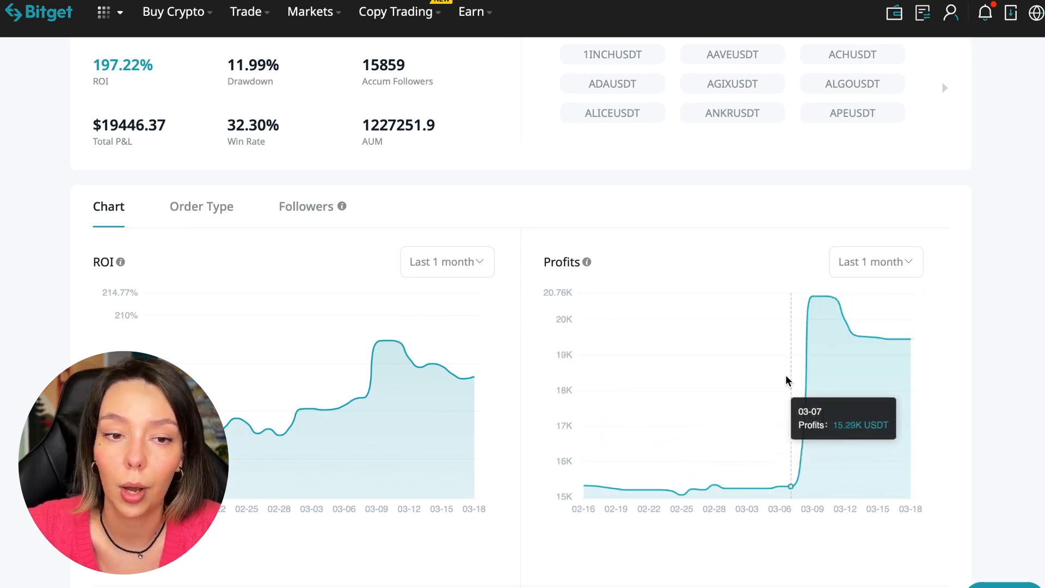
mouse_move(809, 457)
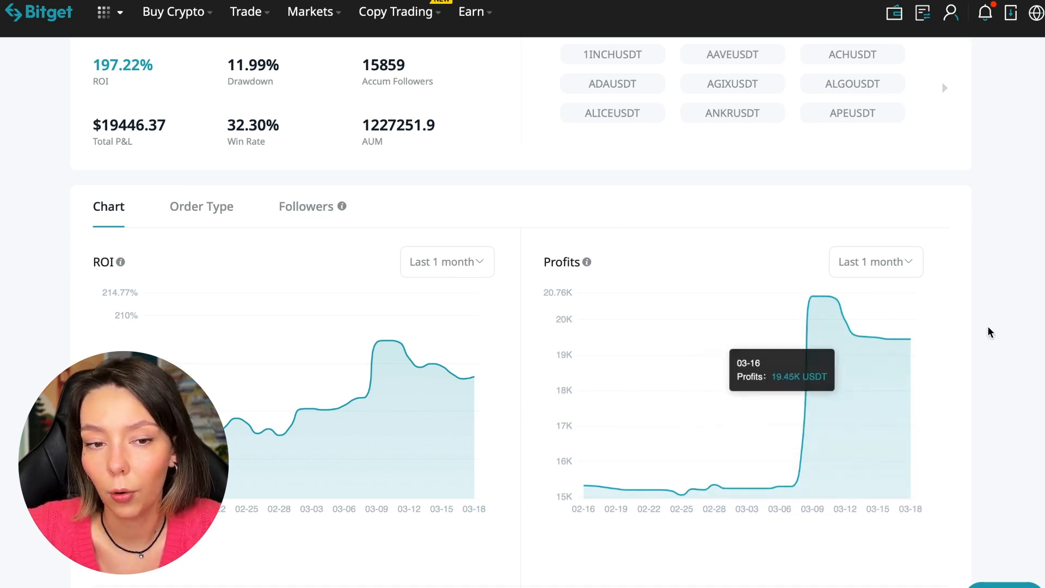
- Scroll the trader profile to the Preferred Trading Pairs and Position Hold Duration charts
scroll("down", 3)
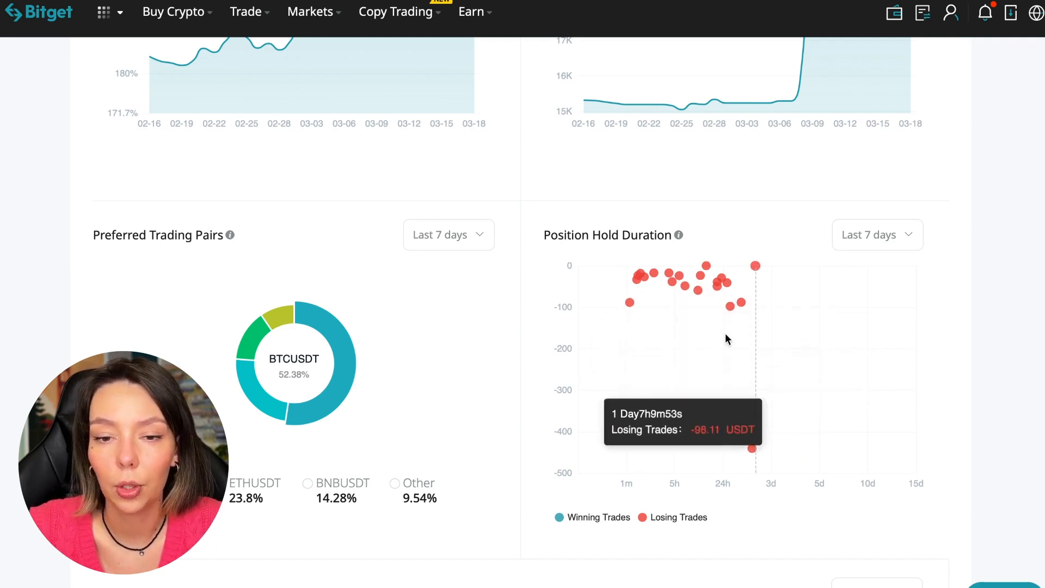
mouse_move(755, 279)
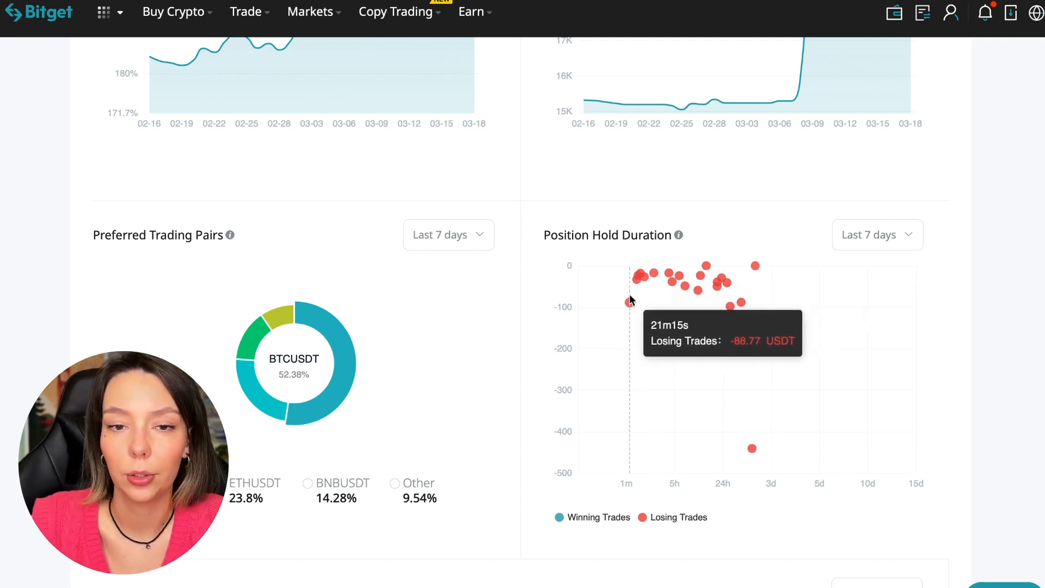
mouse_move(1007, 254)
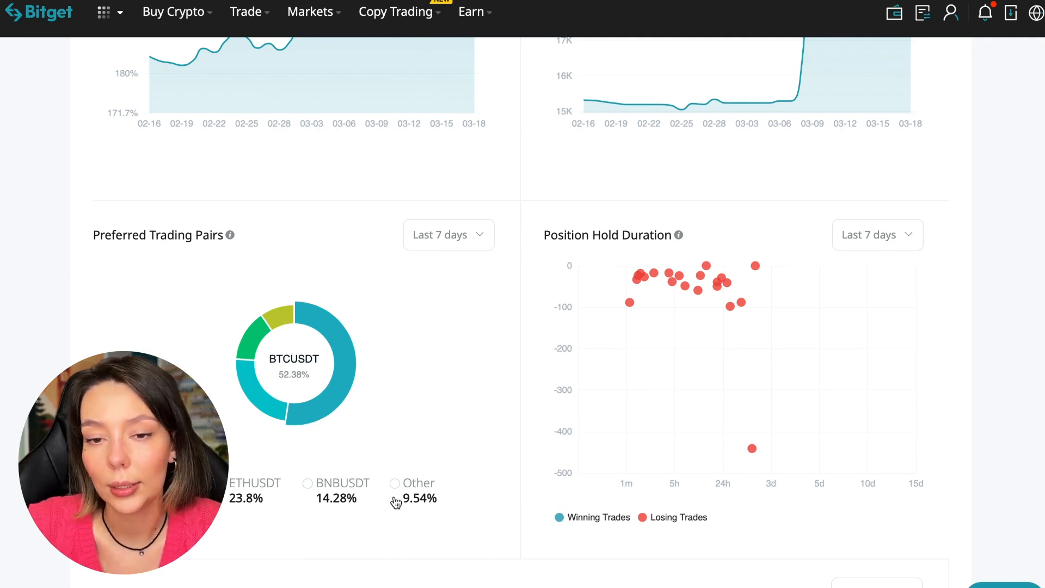
mouse_move(352, 269)
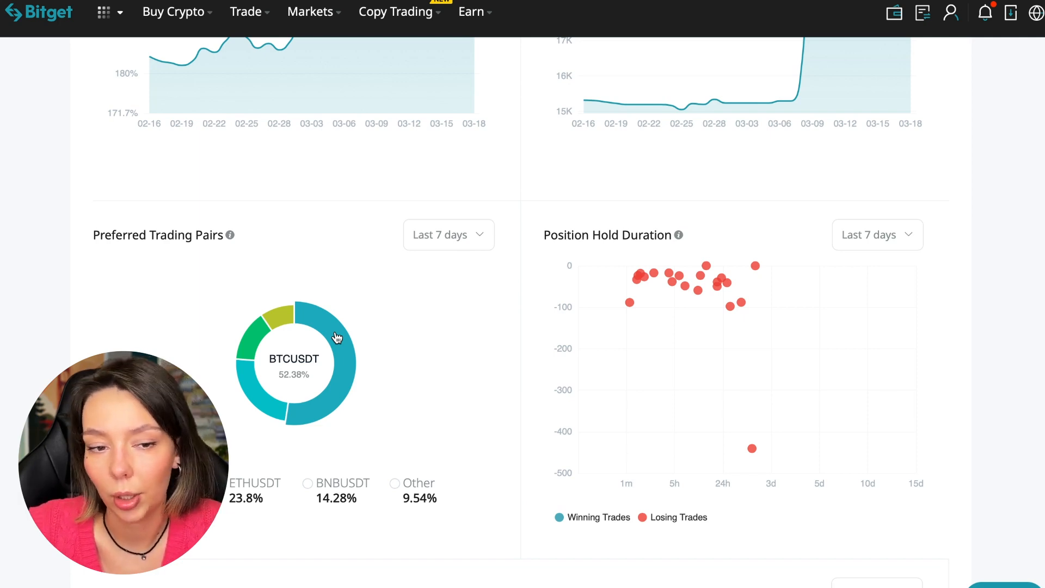
- Switch the Trading Volume chart range from Last 7 days to Last 1 month
scroll("down", 3)
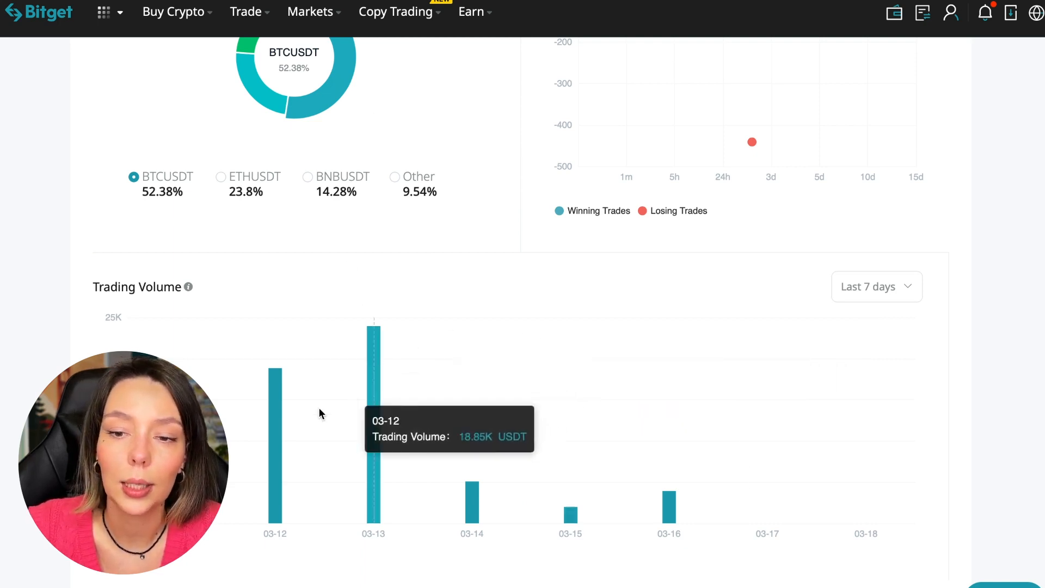
mouse_move(280, 439)
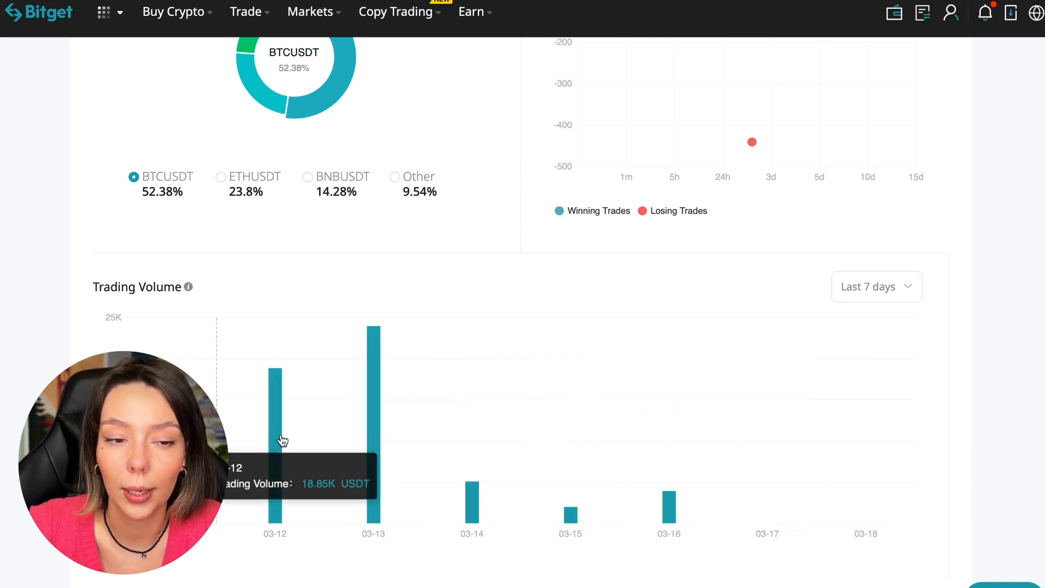
left_click(875, 286)
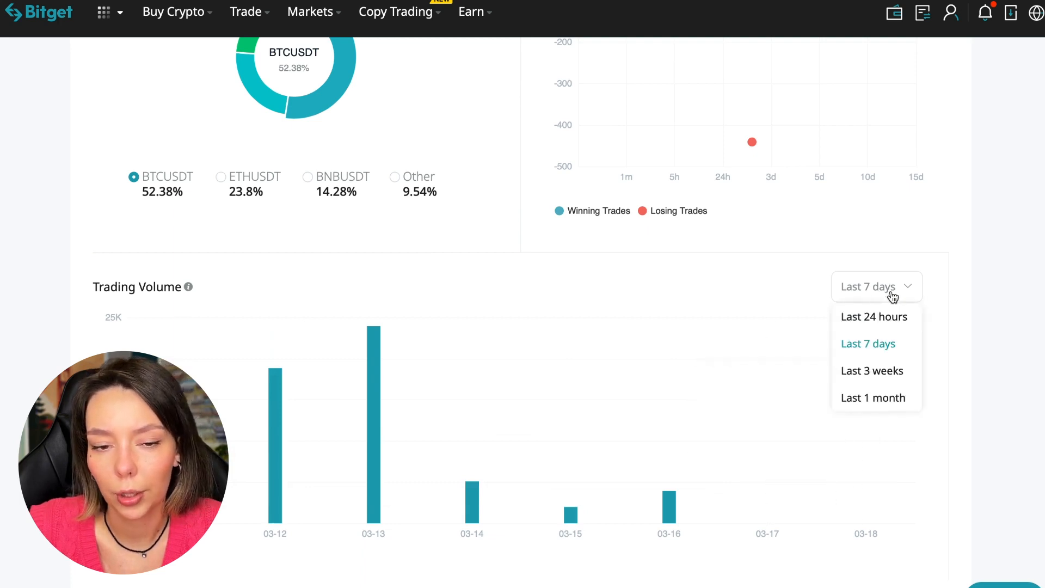
left_click(873, 398)
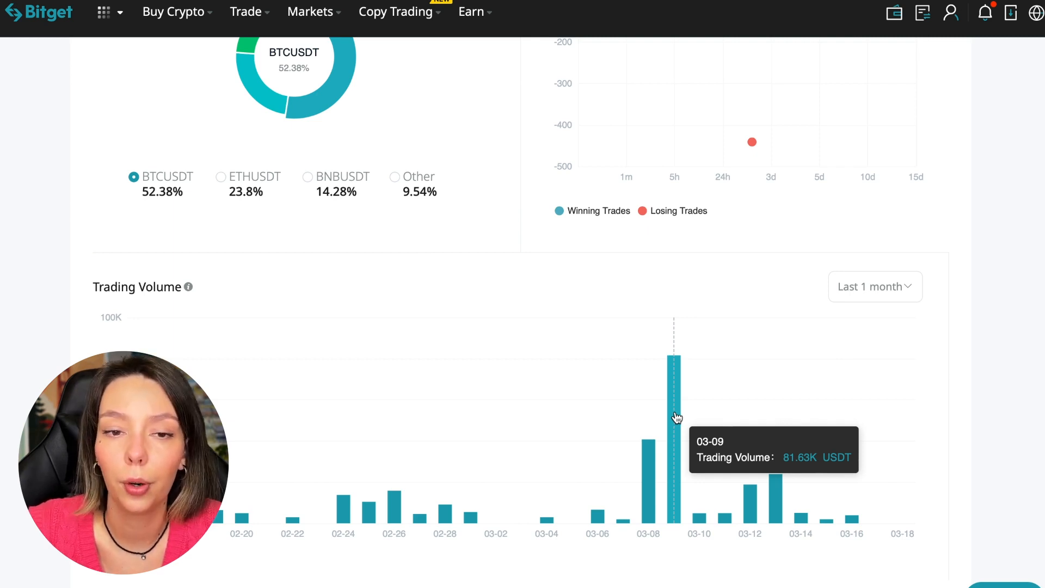
- Browse the Followers list showing each follower's total volume and profit in USDT
scroll("down", 3)
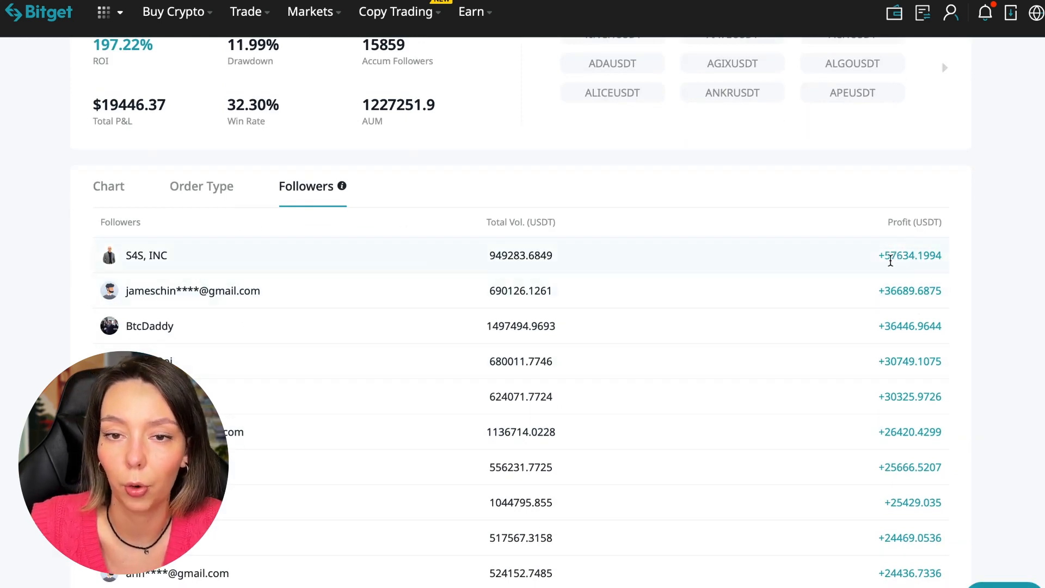
mouse_move(990, 275)
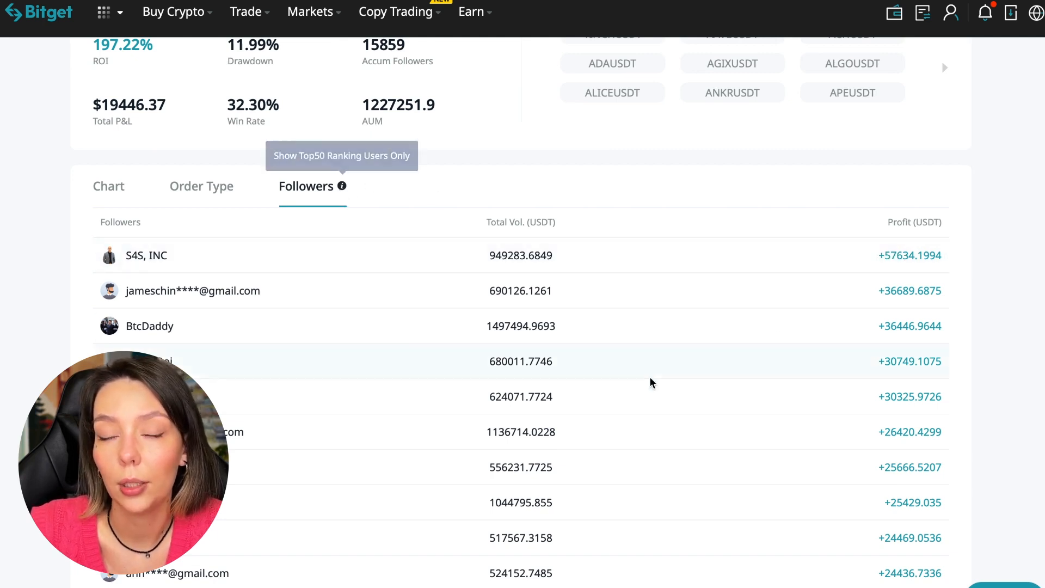
scroll("down", 3)
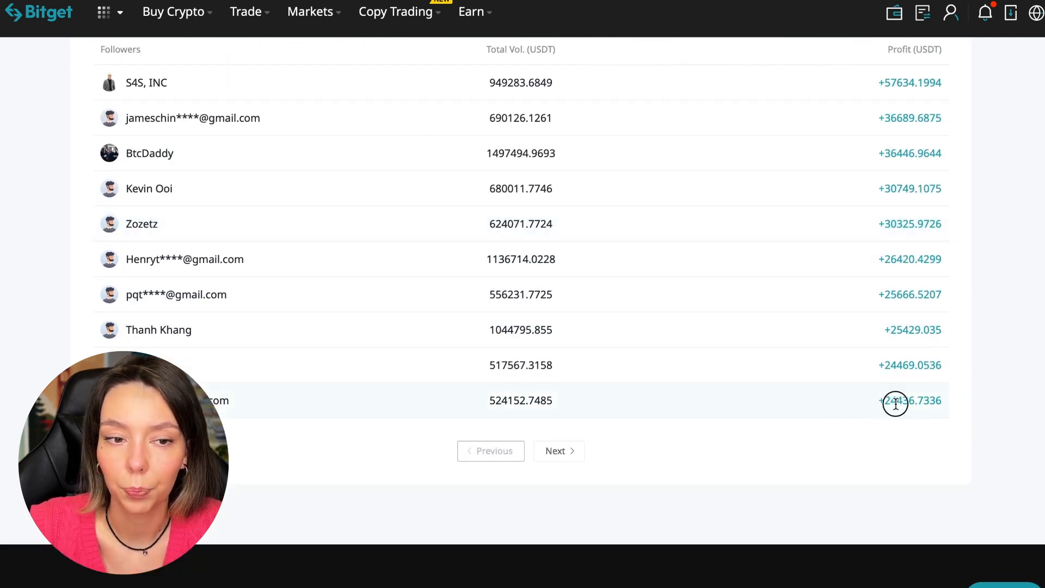
scroll("up", 3)
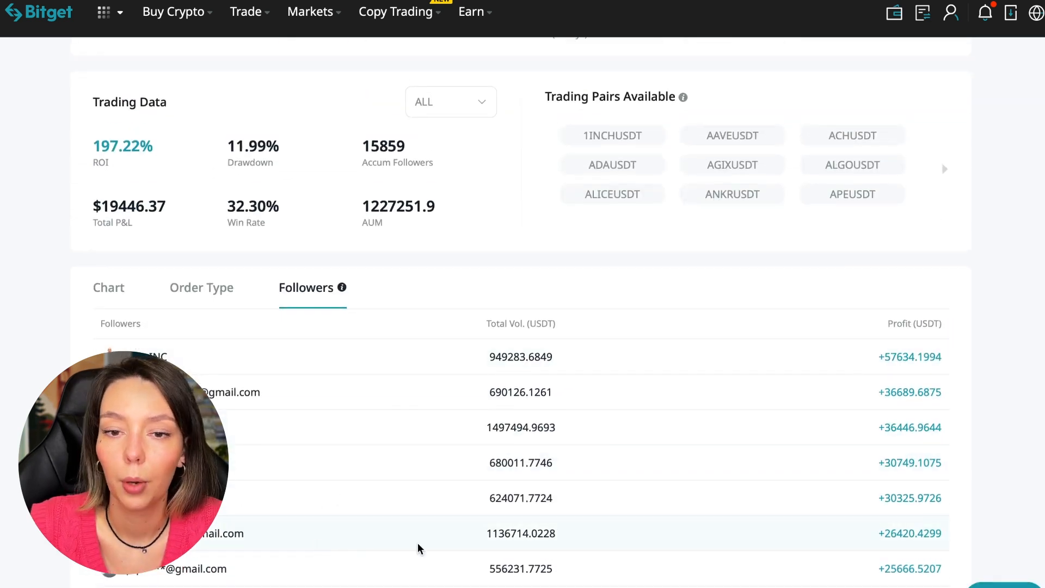
- View the trader's closed-order History and move to the next page of older orders
left_click(200, 287)
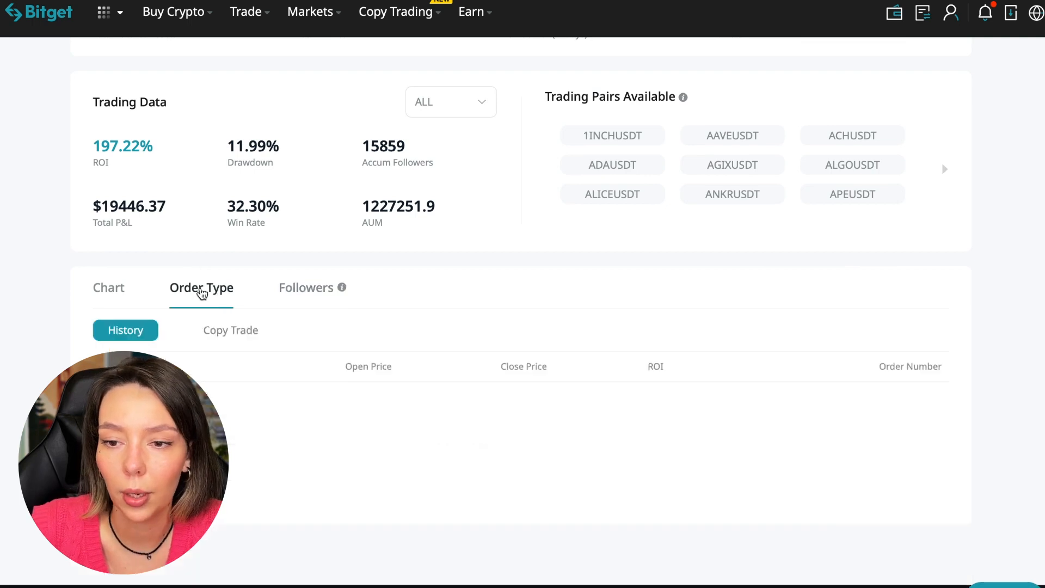
scroll("down", 3)
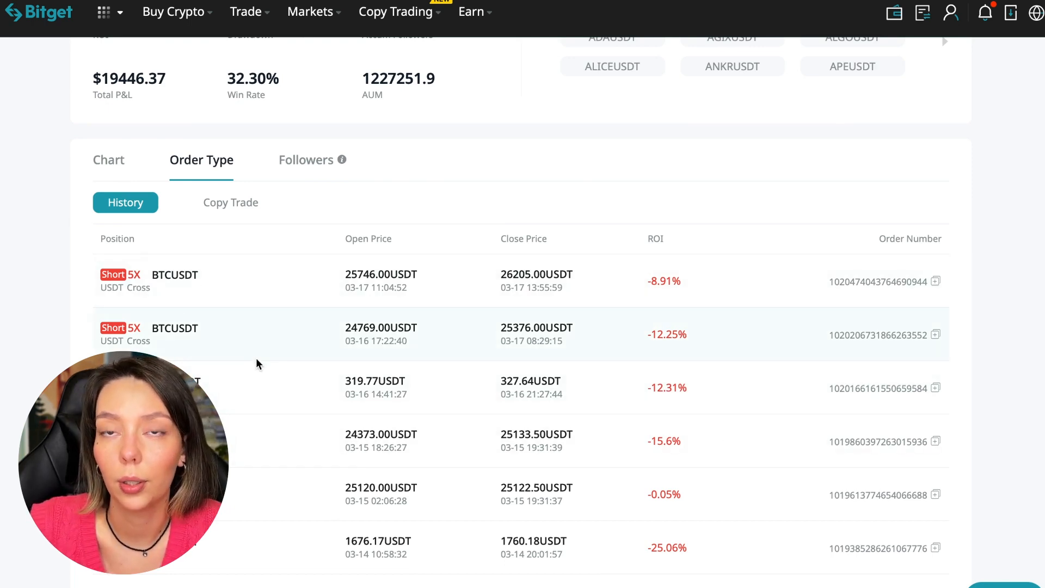
scroll("down", 3)
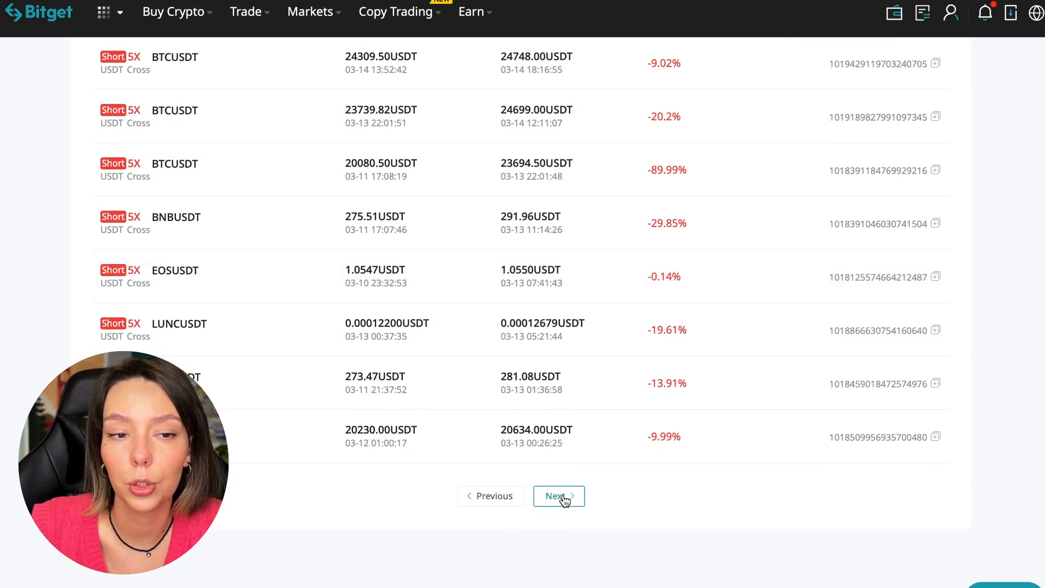
left_click(557, 497)
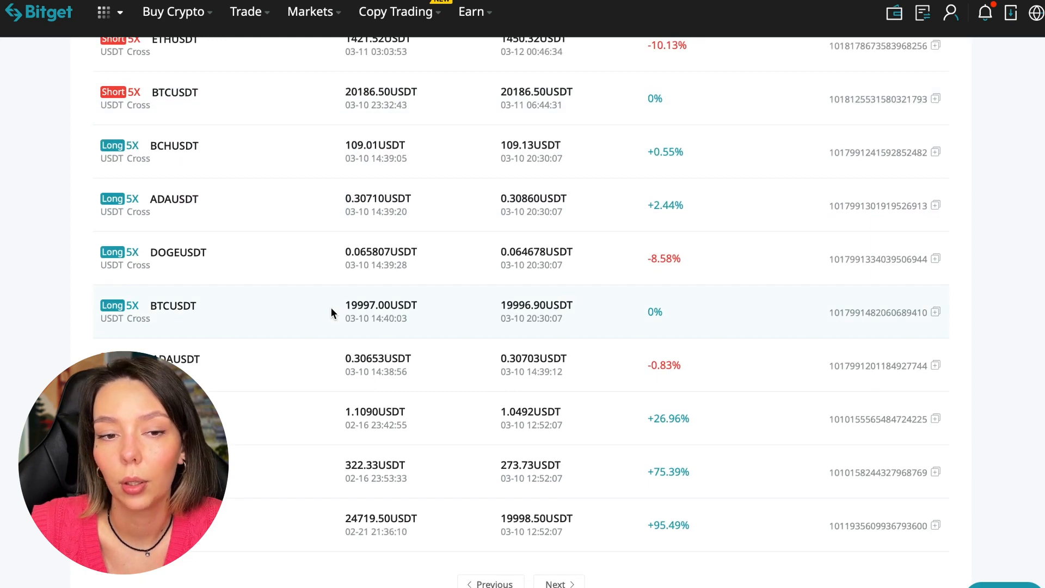
scroll("down", 3)
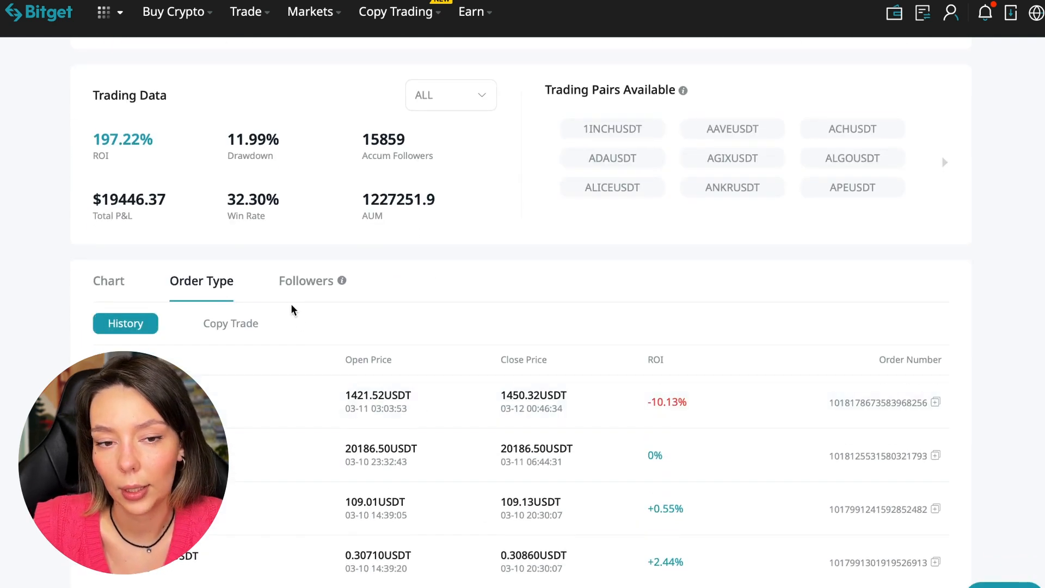
- View the trader's open Copy Trade positions with open price, current price and ROI
left_click(230, 323)
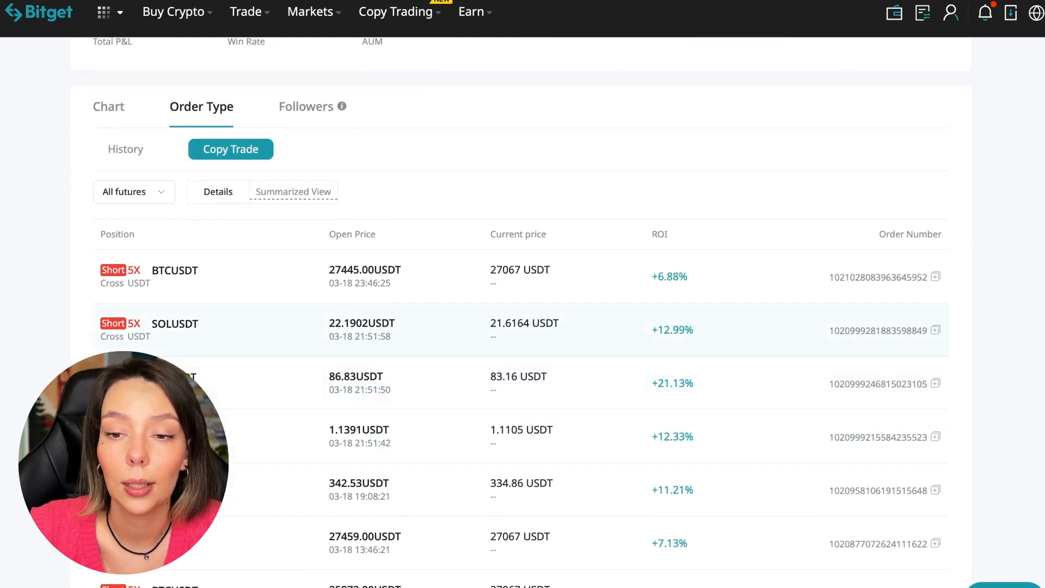
scroll("down", 3)
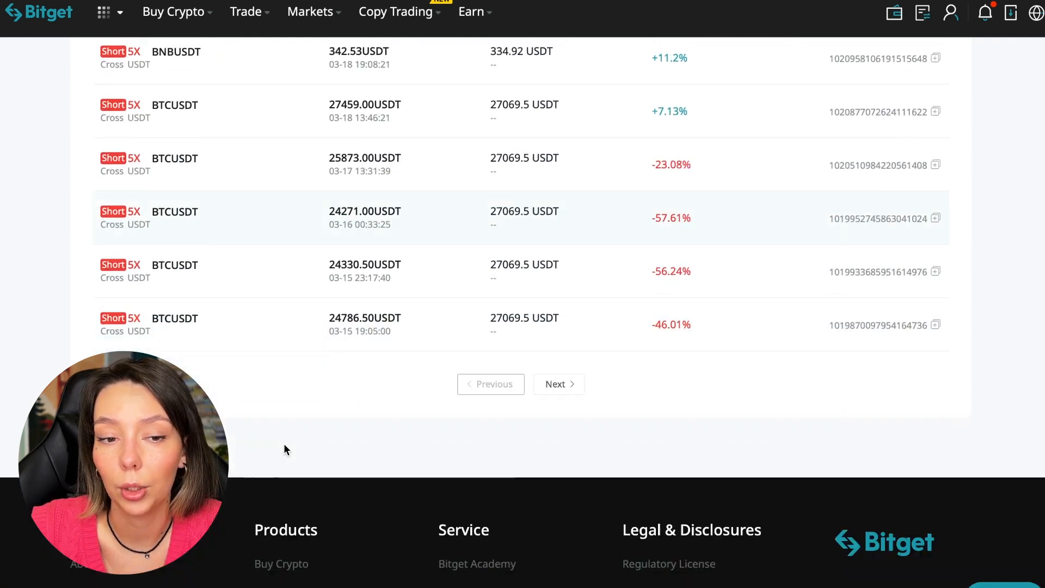
scroll("up", 3)
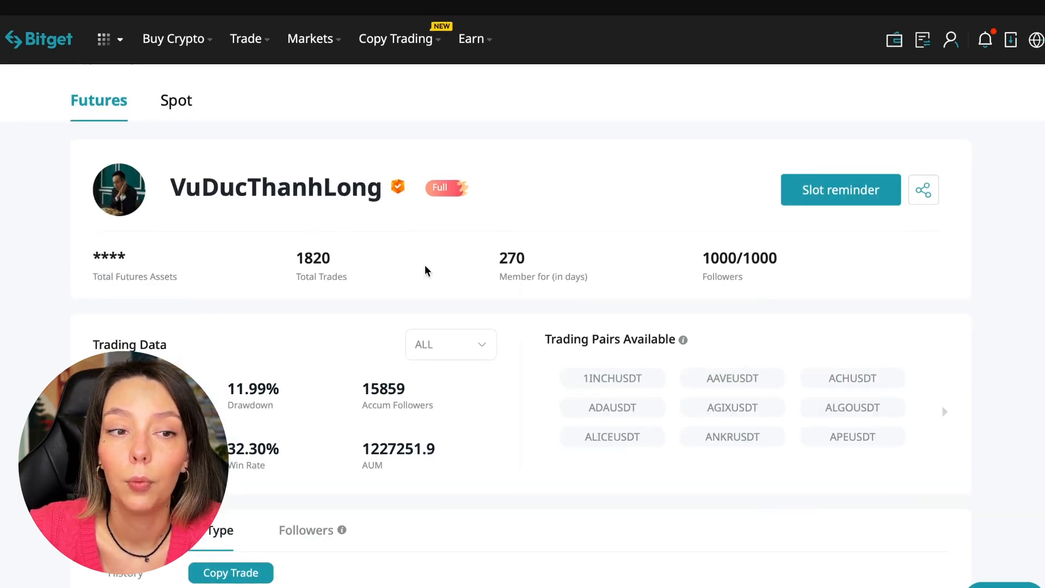
mouse_move(220, 141)
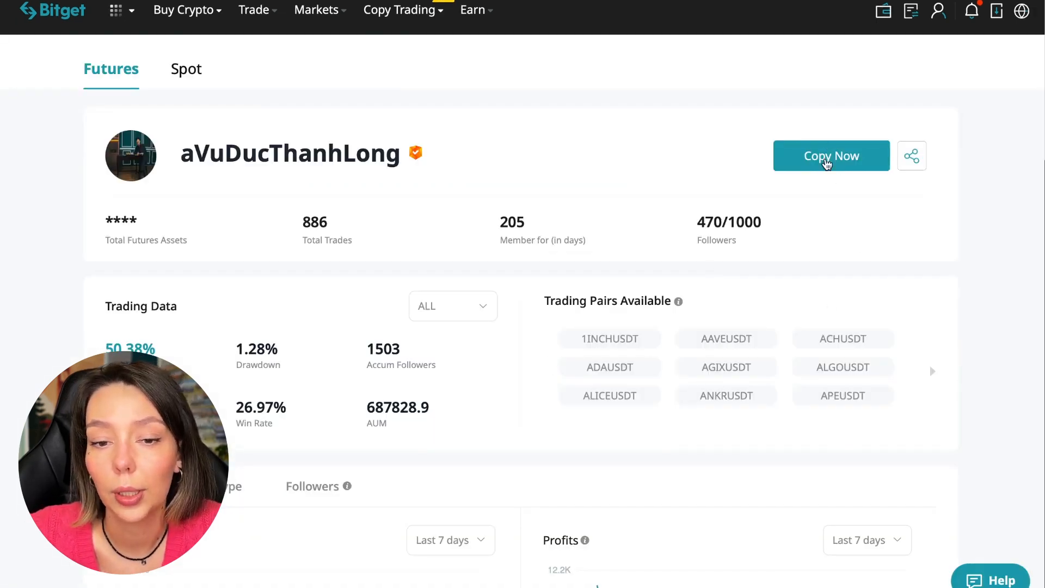
- Start following the trader in advanced mode and review the futures pairs to copy
left_click(830, 156)
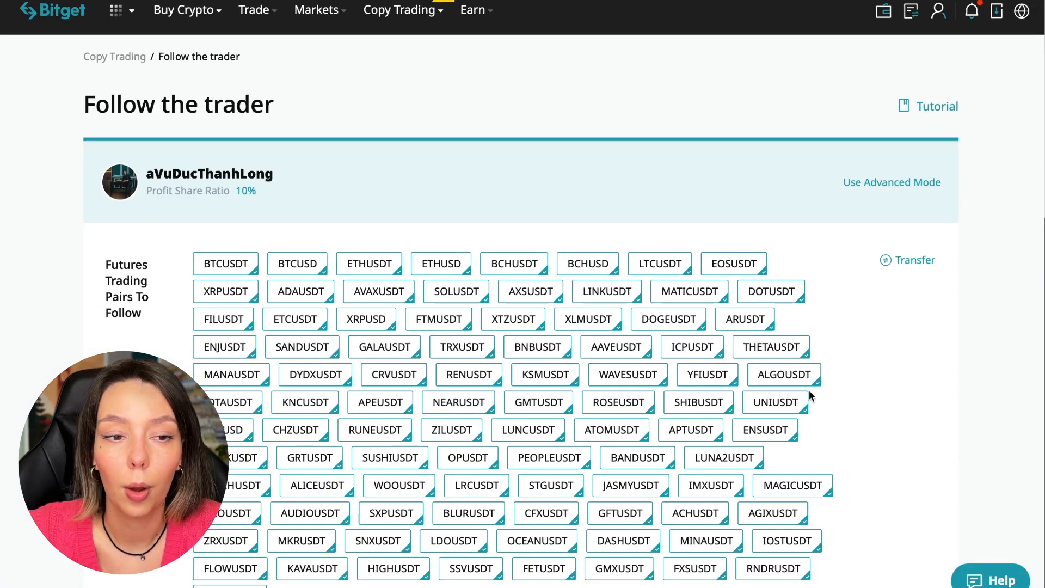
mouse_move(914, 301)
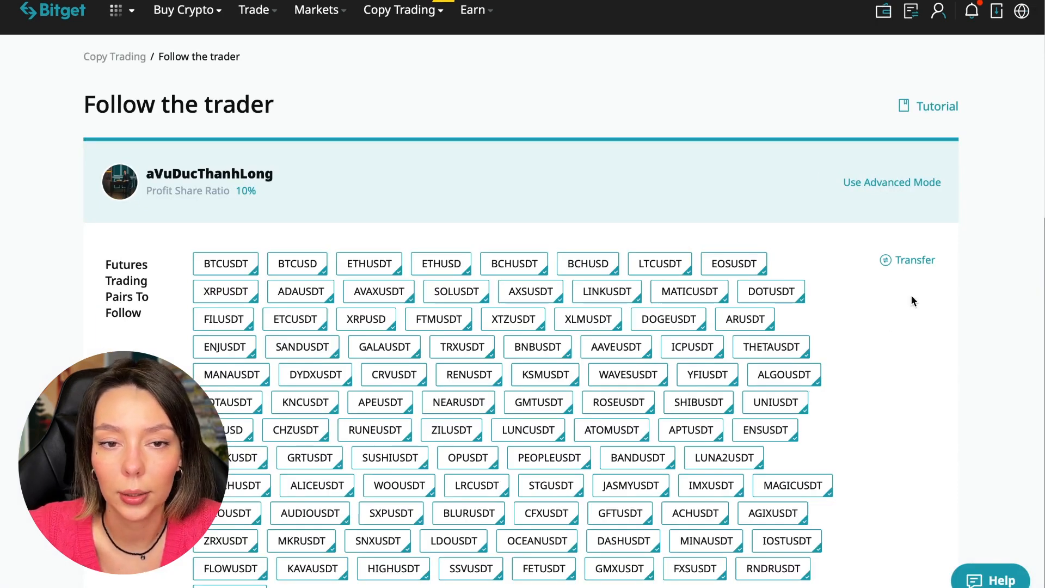
mouse_move(893, 193)
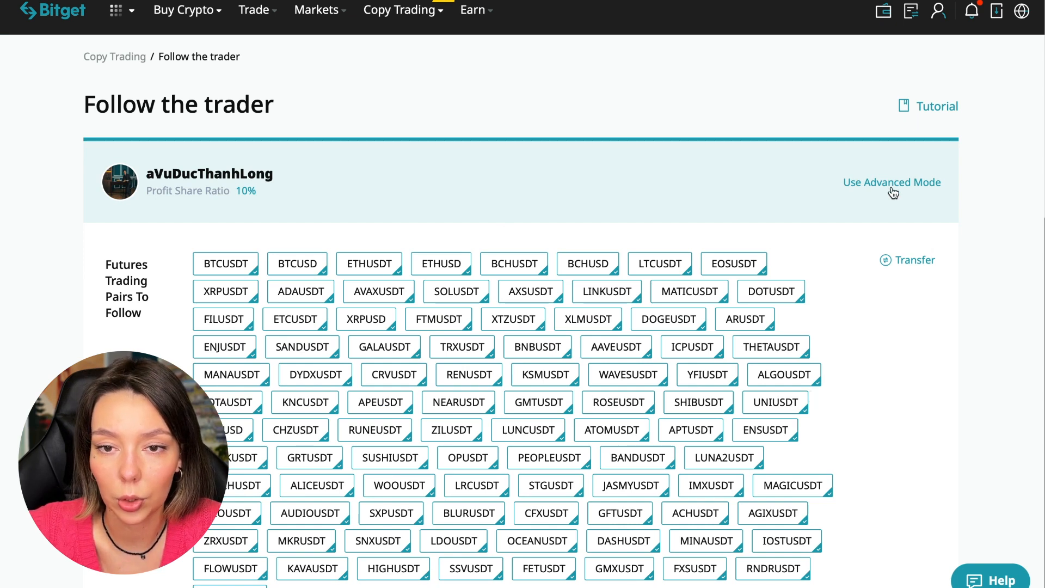
left_click(892, 182)
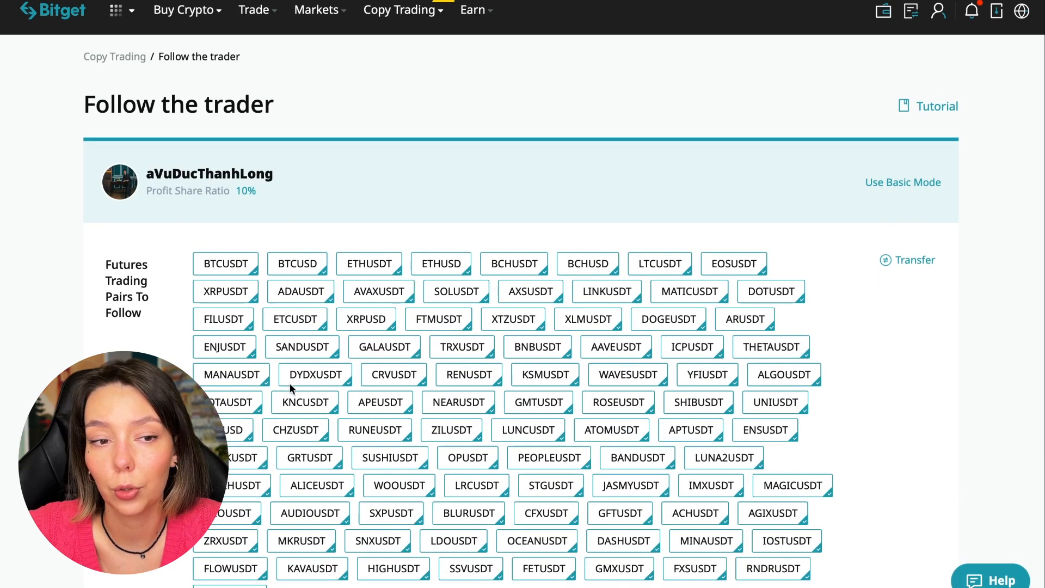
mouse_move(316, 479)
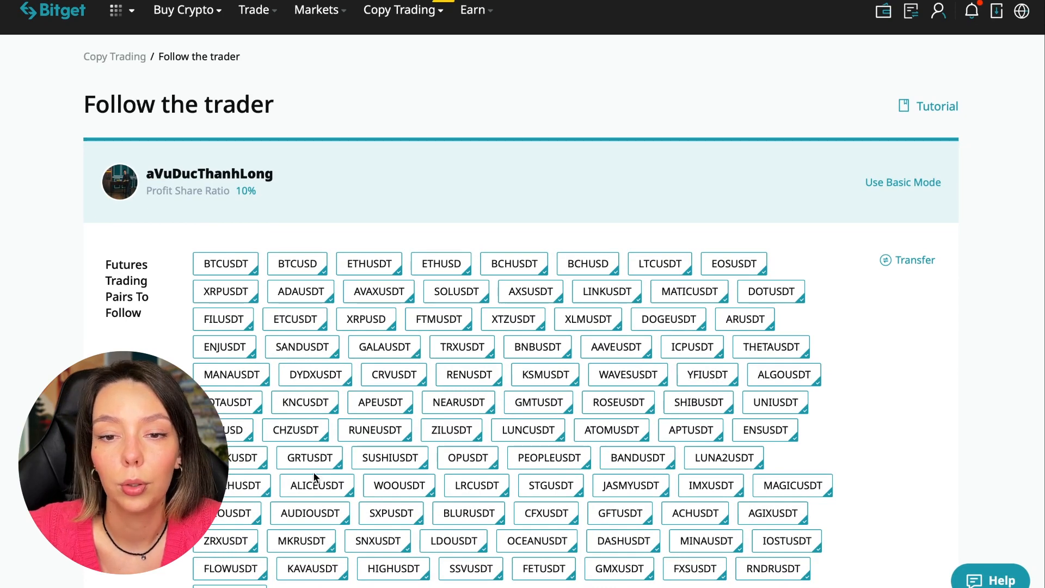
scroll("down", 3)
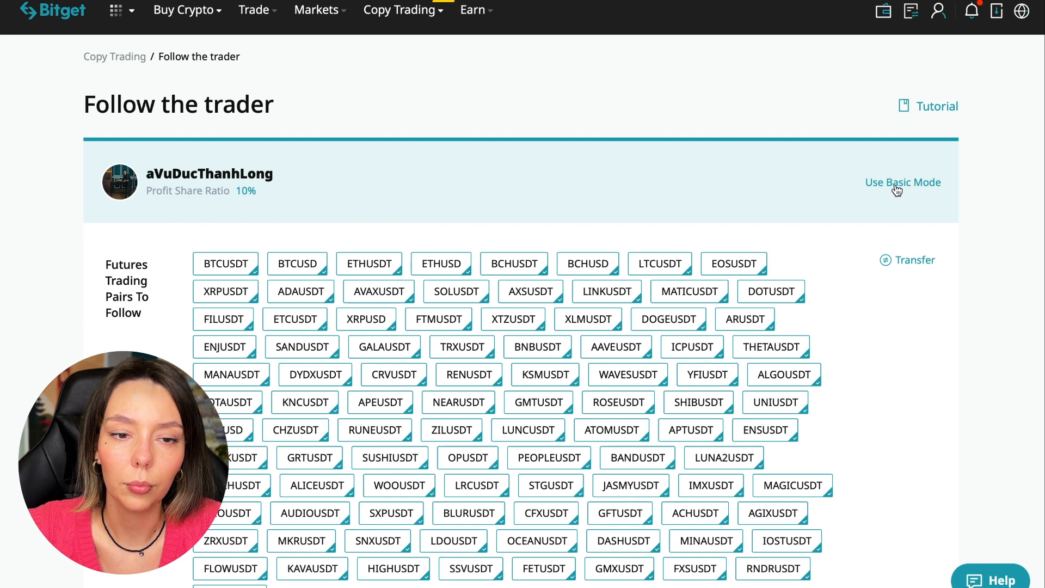
scroll("down", 3)
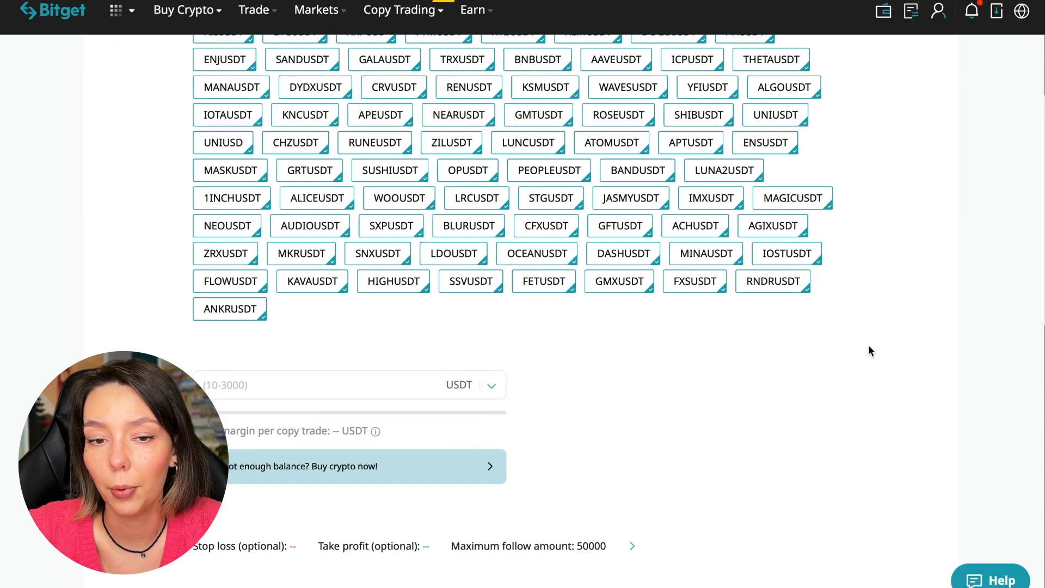
- Enter a 10 USDT fixed margin per copy trade and go to Risk Management
scroll("down", 3)
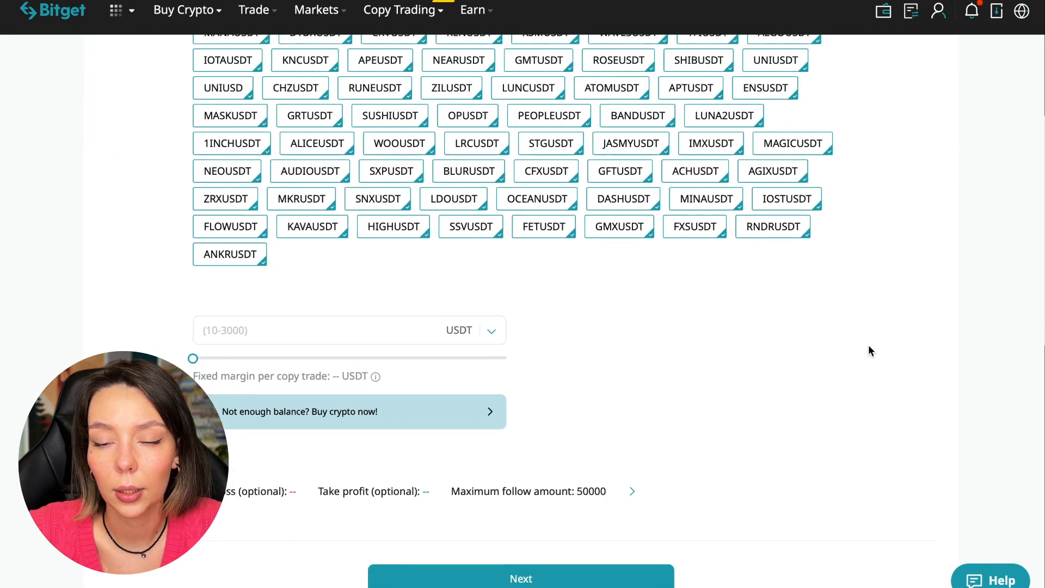
scroll("down", 3)
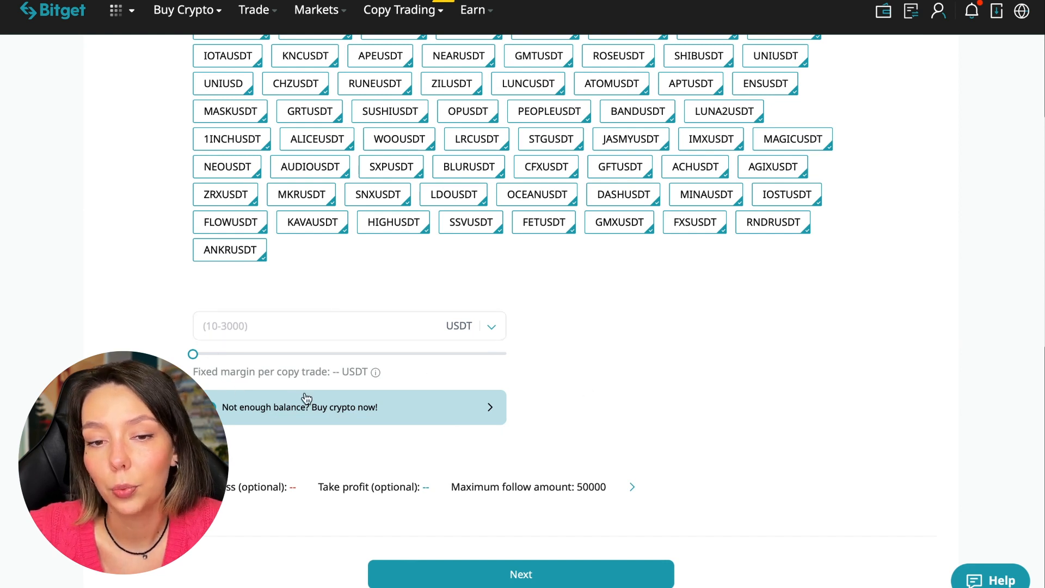
mouse_move(302, 343)
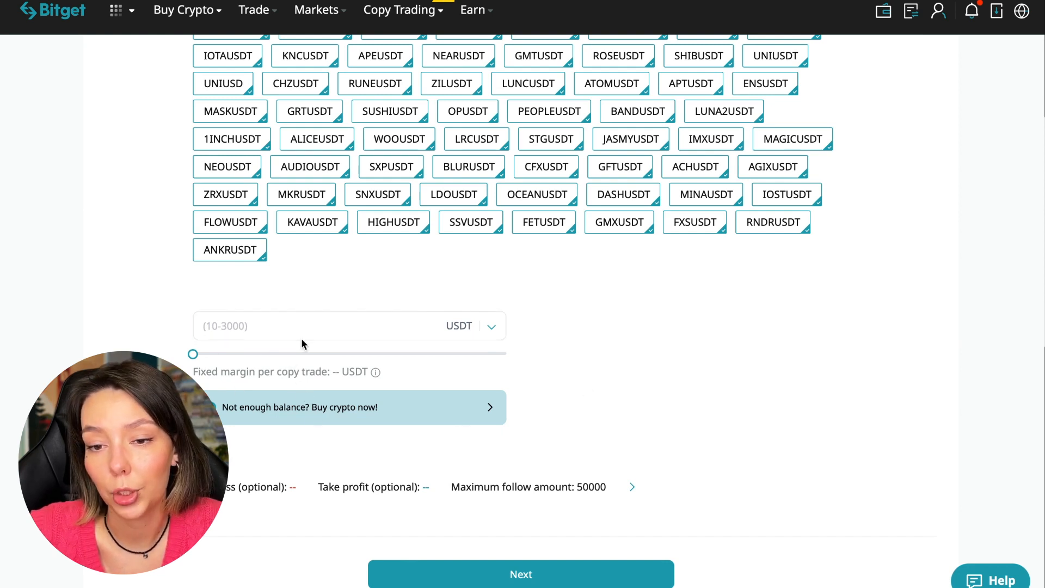
type("10")
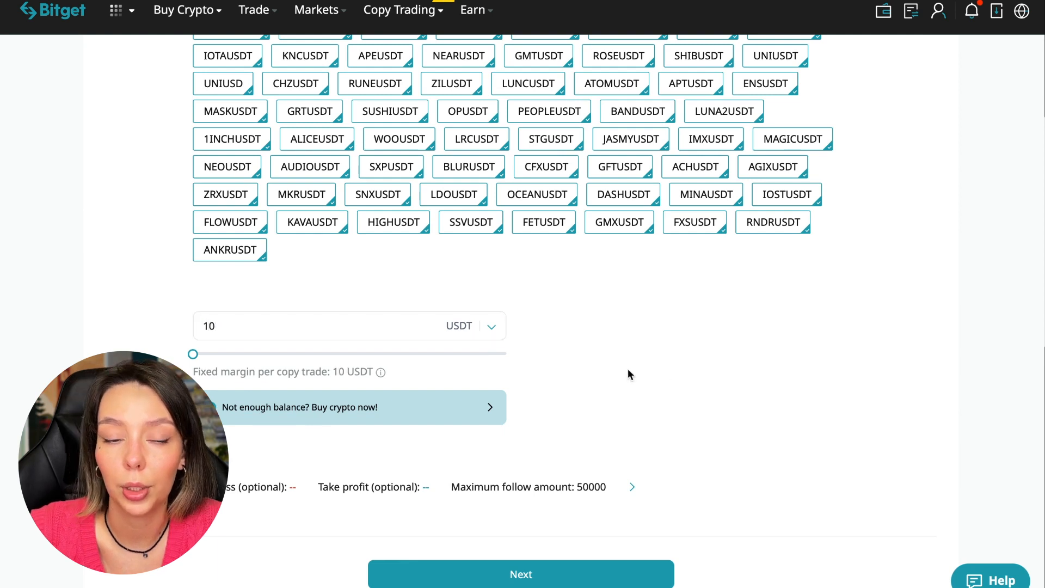
mouse_move(669, 376)
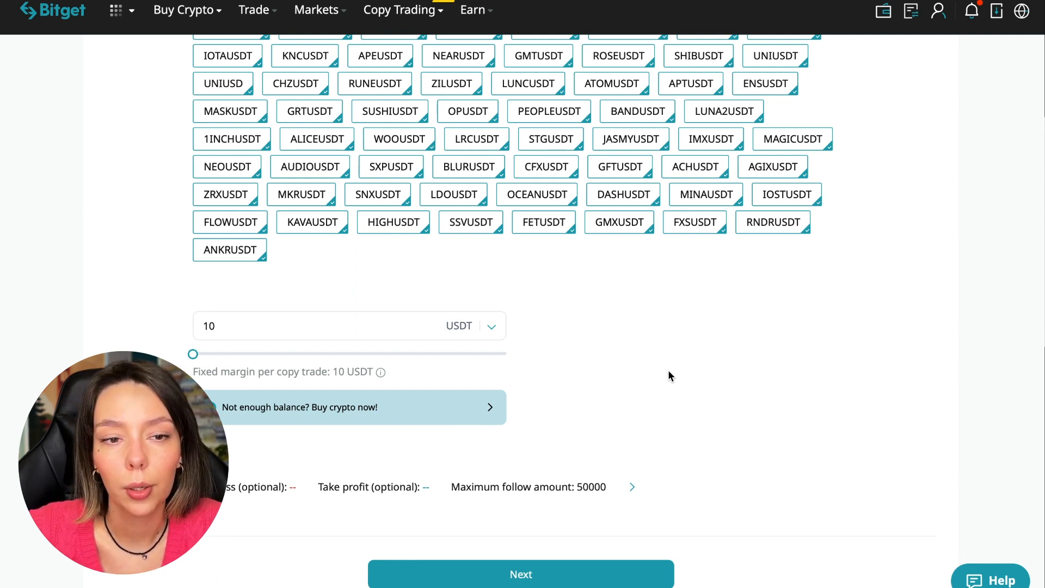
left_click(630, 487)
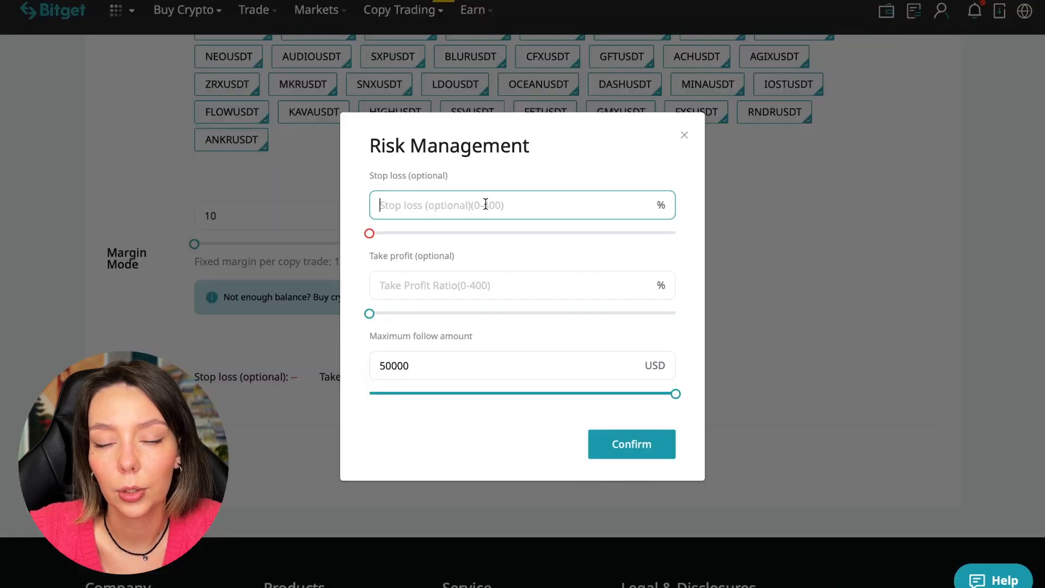
- Replace the 50000 maximum follow amount with 30, leaving stop loss and take profit empty, and confirm
left_click(522, 285)
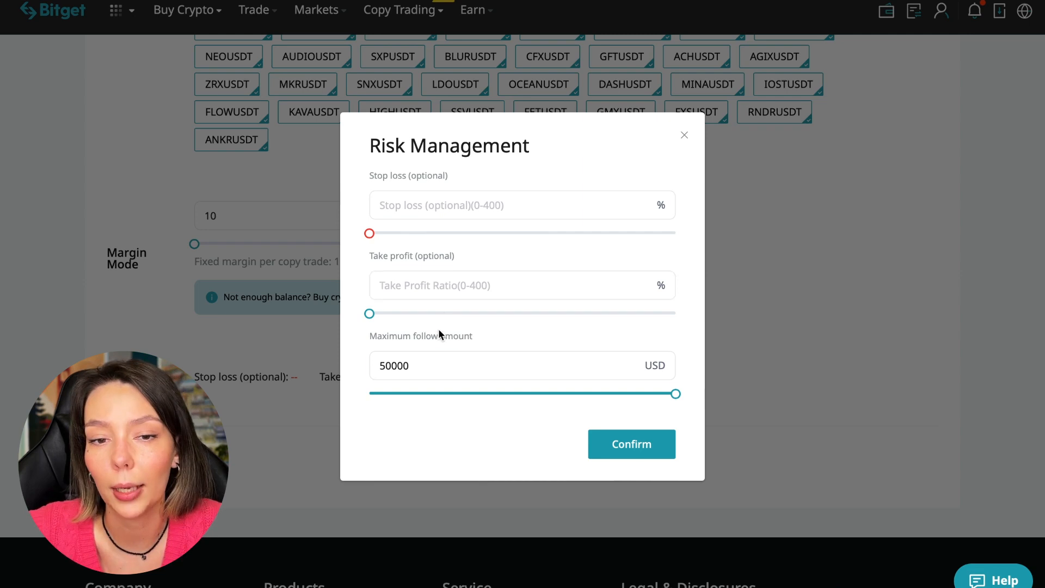
left_click(521, 366)
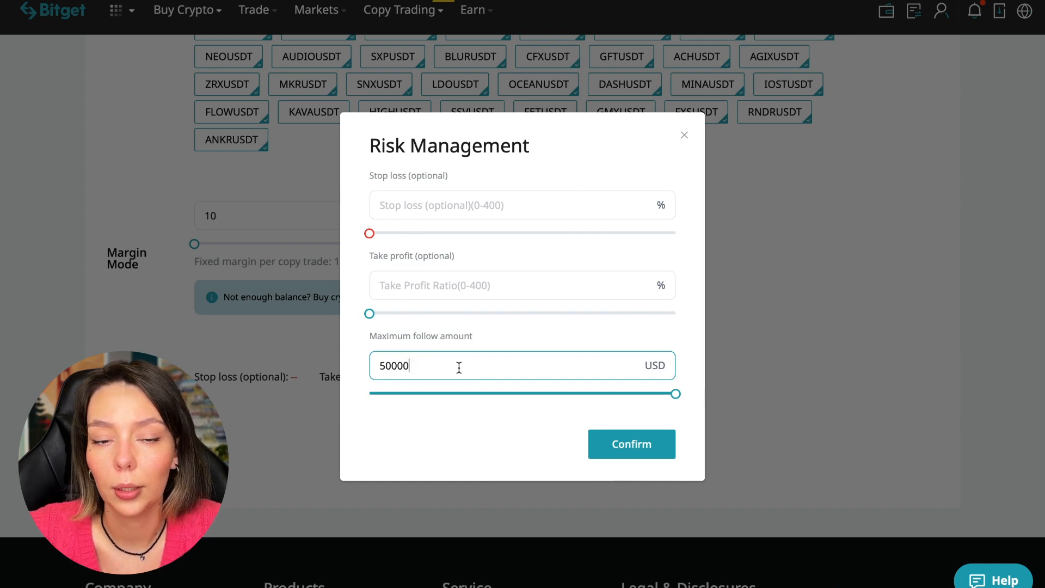
left_click_drag(675, 393, 456, 393)
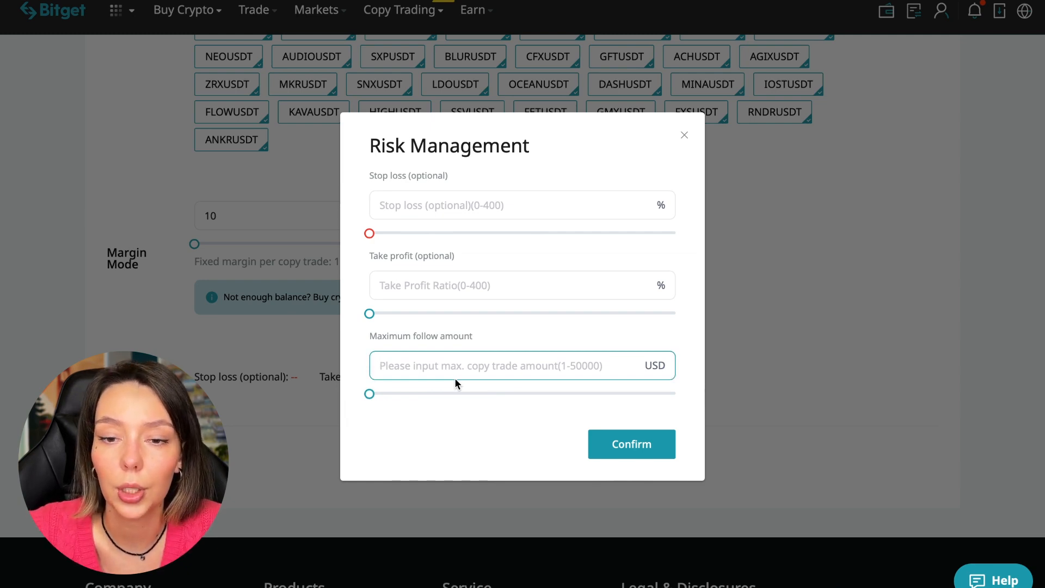
left_click(520, 366)
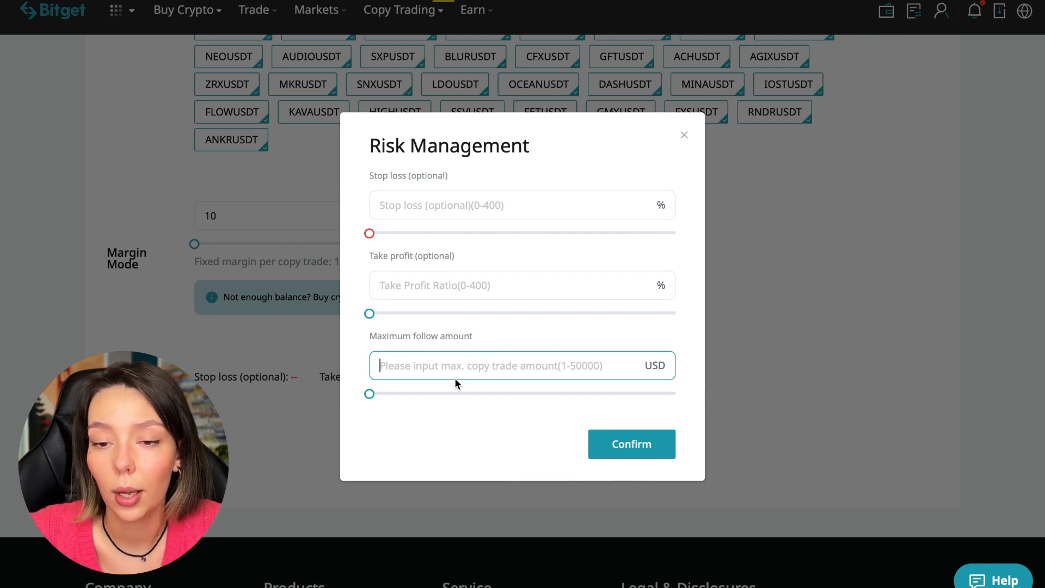
type("30")
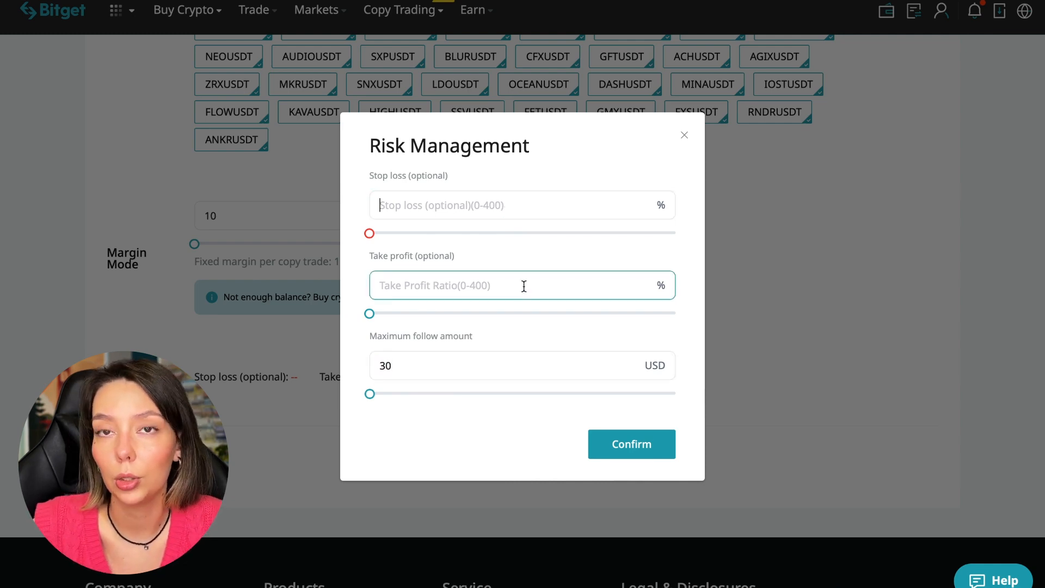
left_click(521, 205)
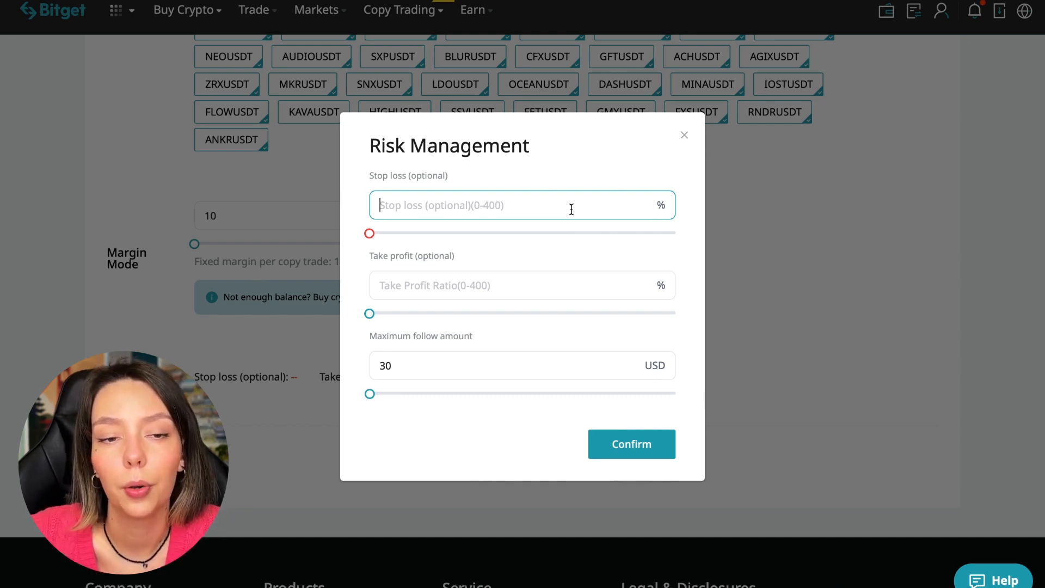
left_click(630, 444)
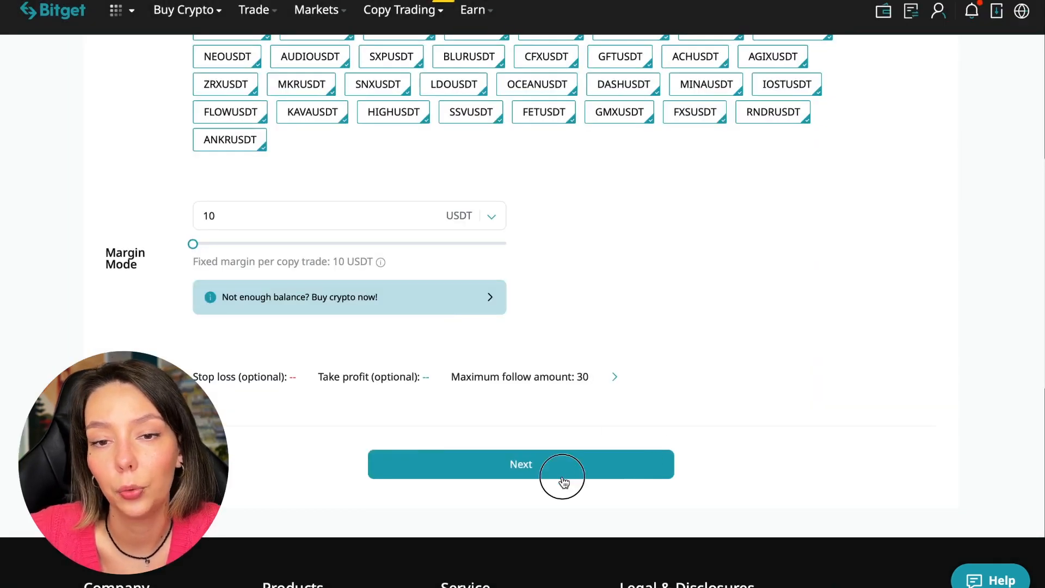
- Review the Confirm Copy Trade Information and submit the copy trade
left_click(520, 464)
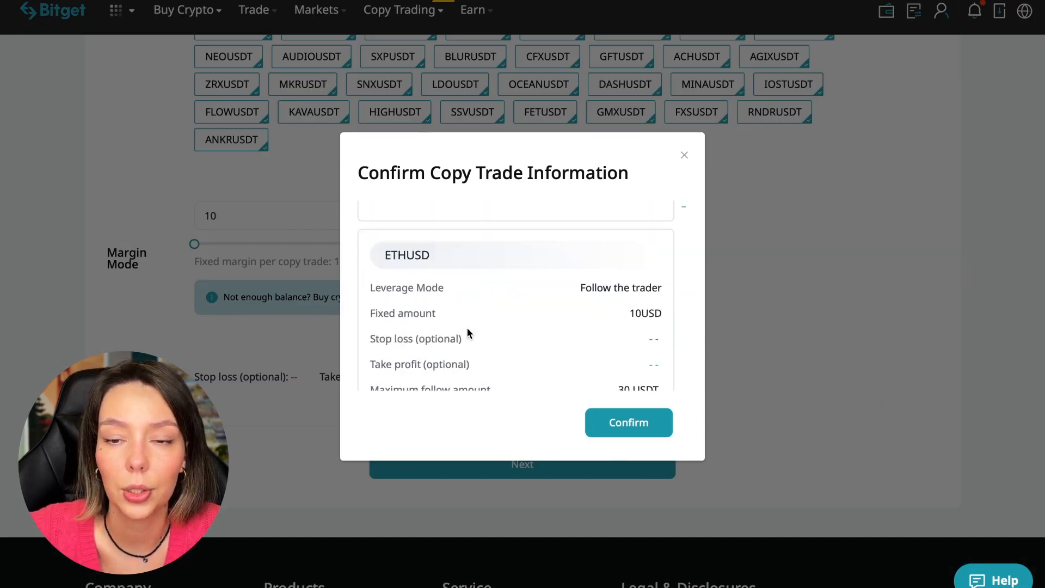
left_click(628, 422)
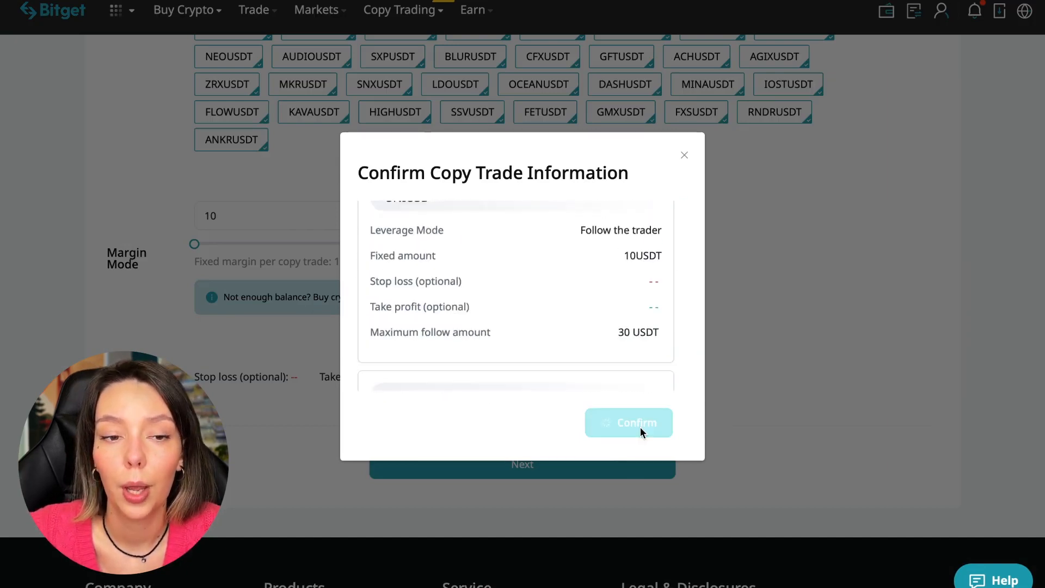
left_click(628, 422)
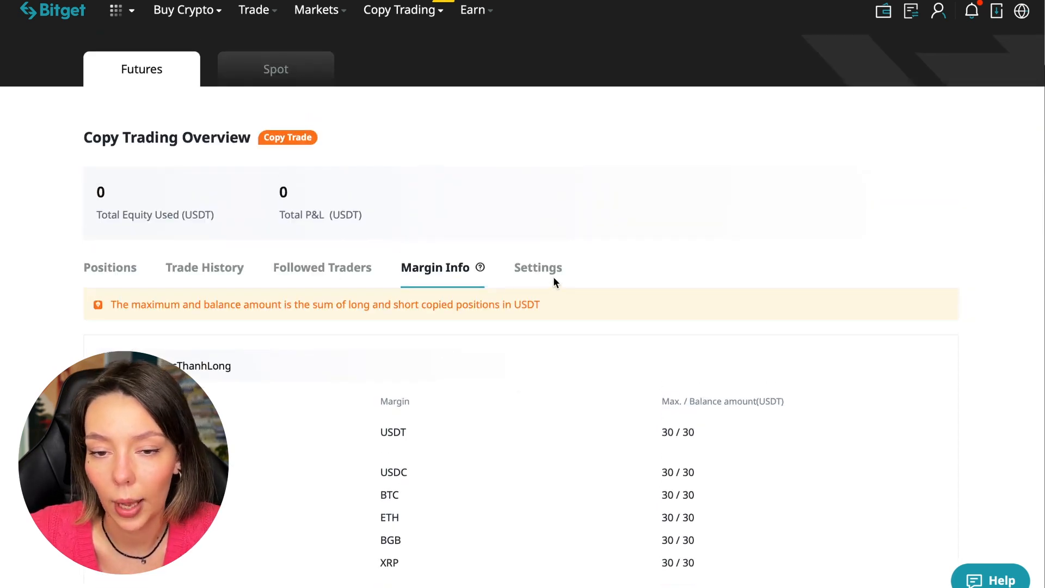
- Check the Copy Trading Overview Settings and the empty Positions list
left_click(537, 268)
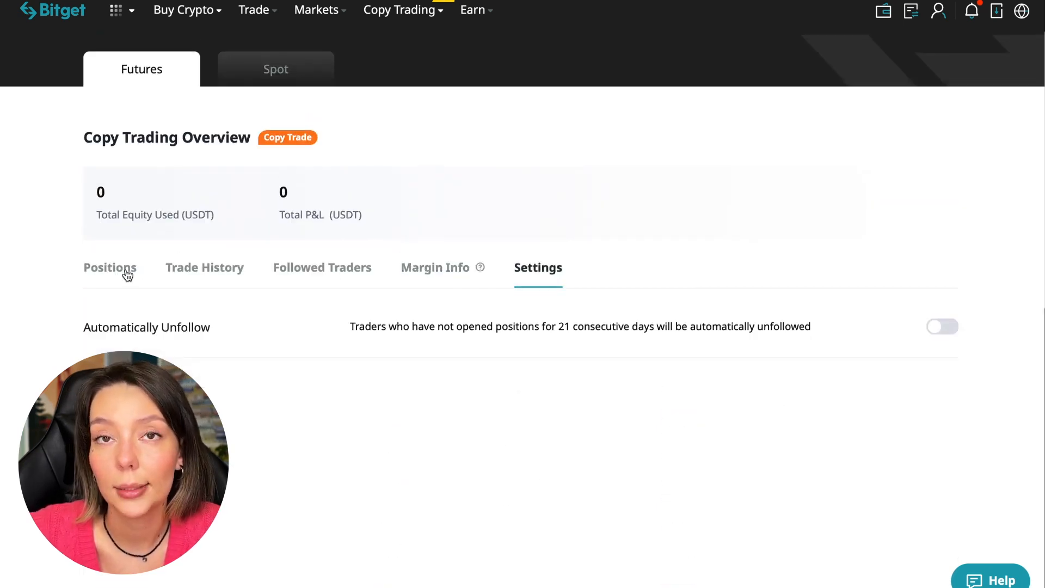
left_click(108, 268)
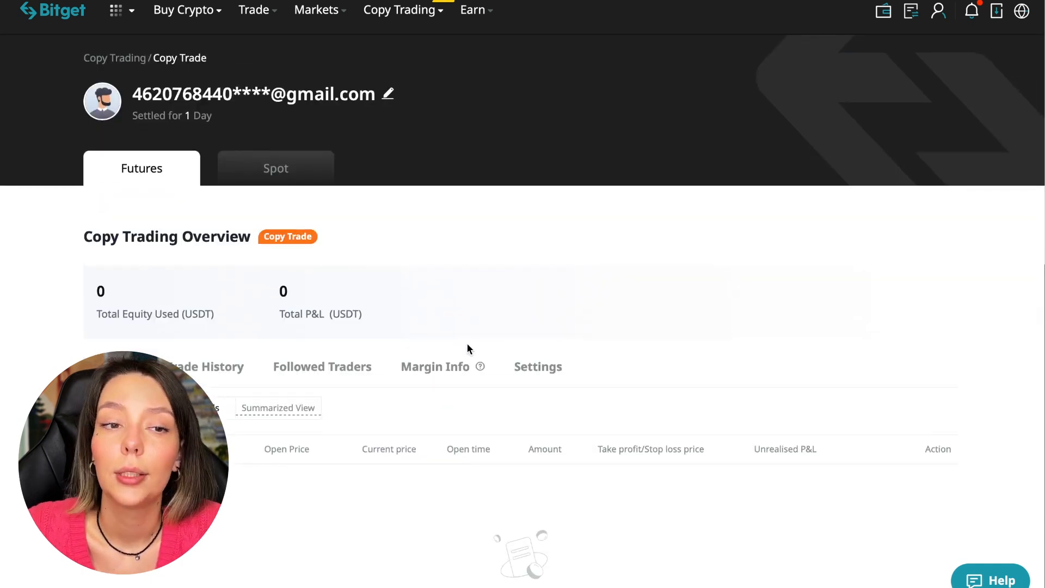